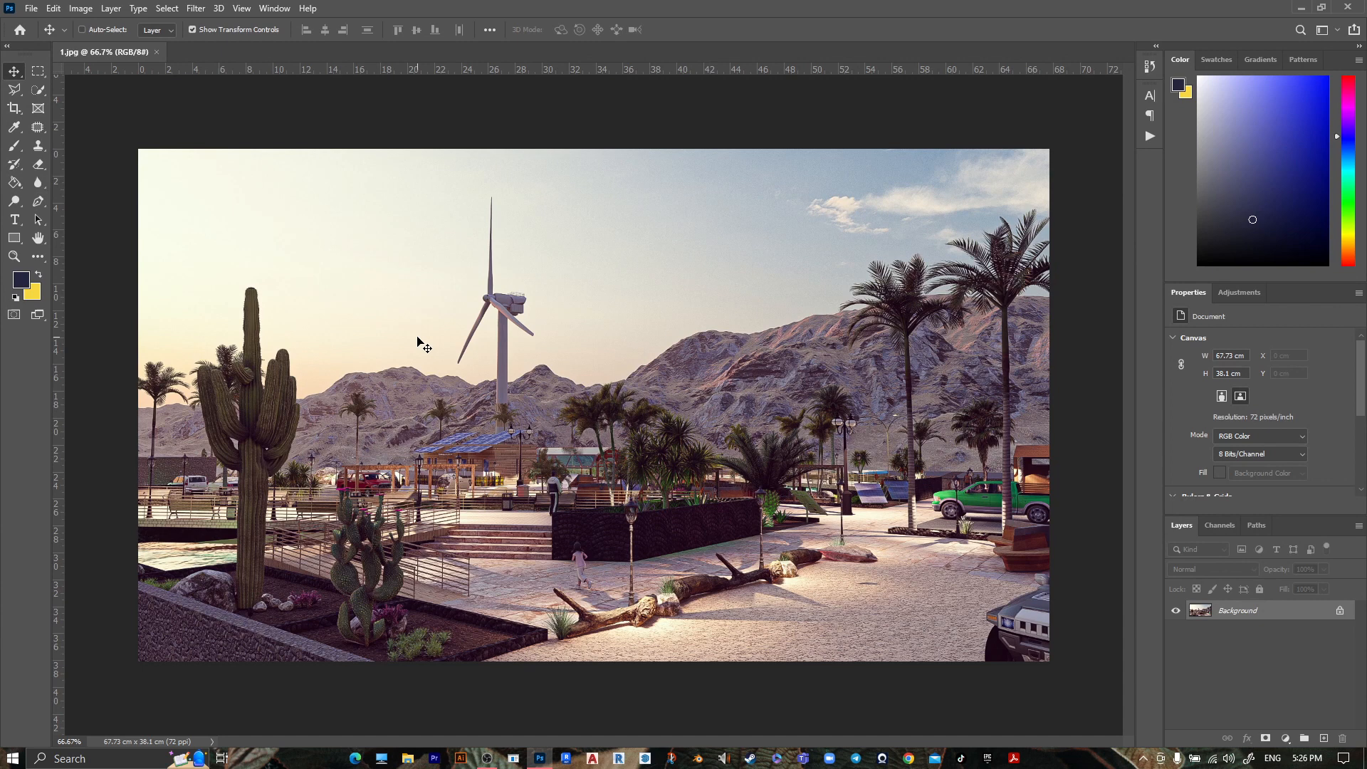
mouse_move(3, 329)
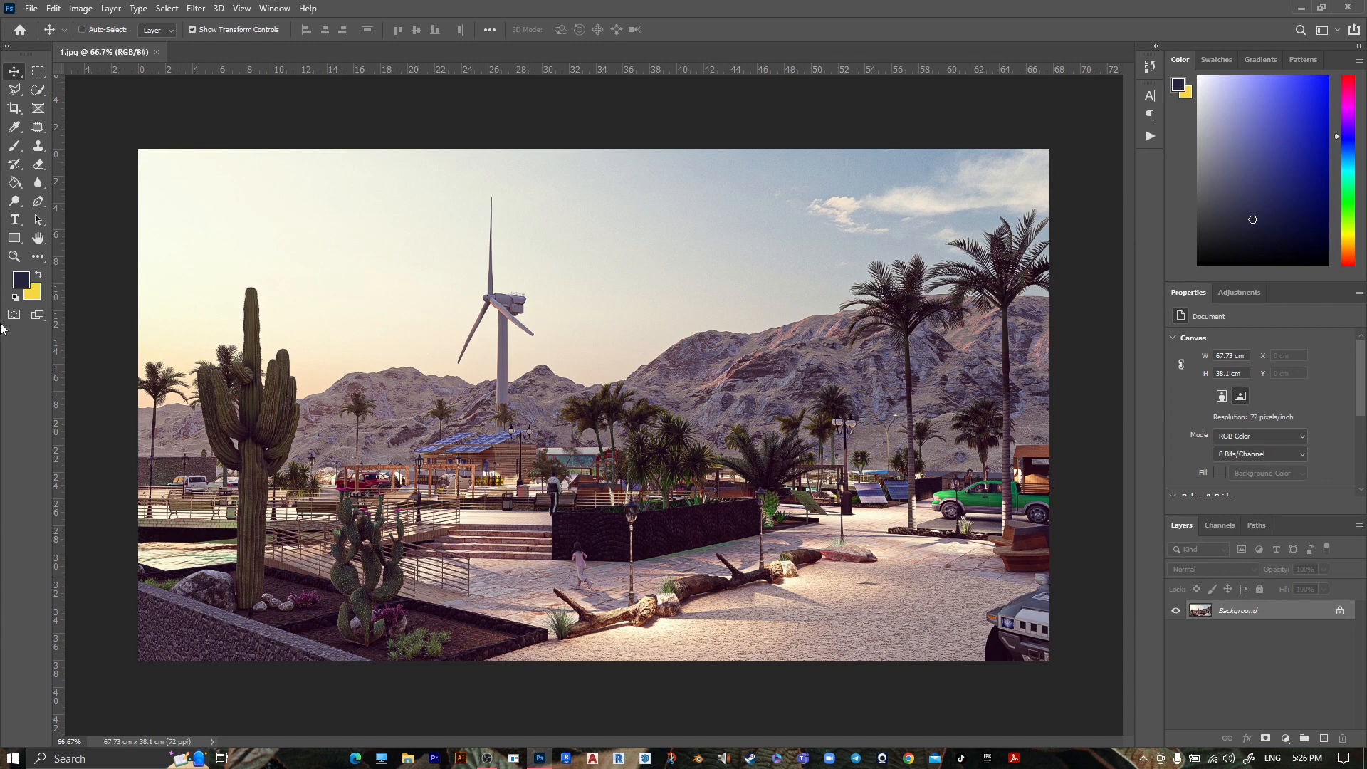
mouse_move(1149, 139)
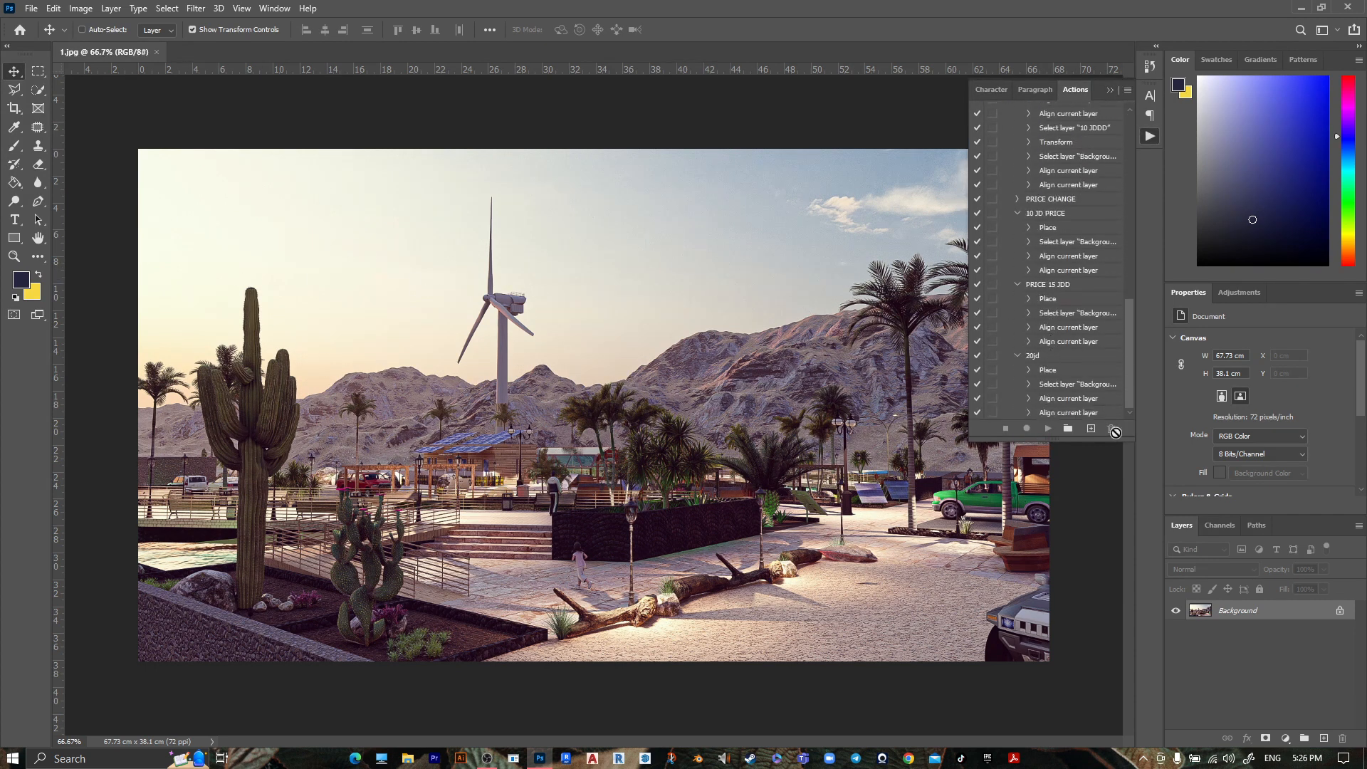
Create a new action named 'edit 1' in the Actions panel and begin recording
left_click(1089, 428)
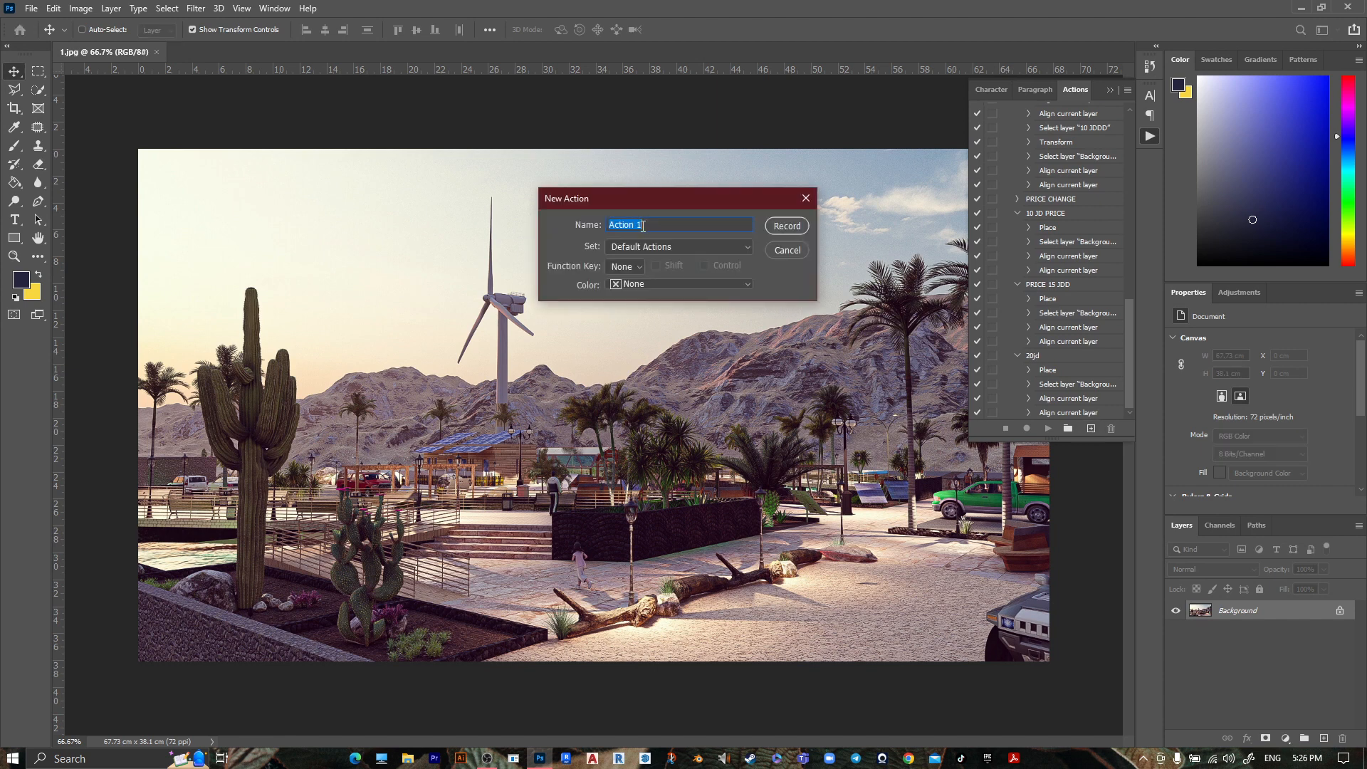
type("e")
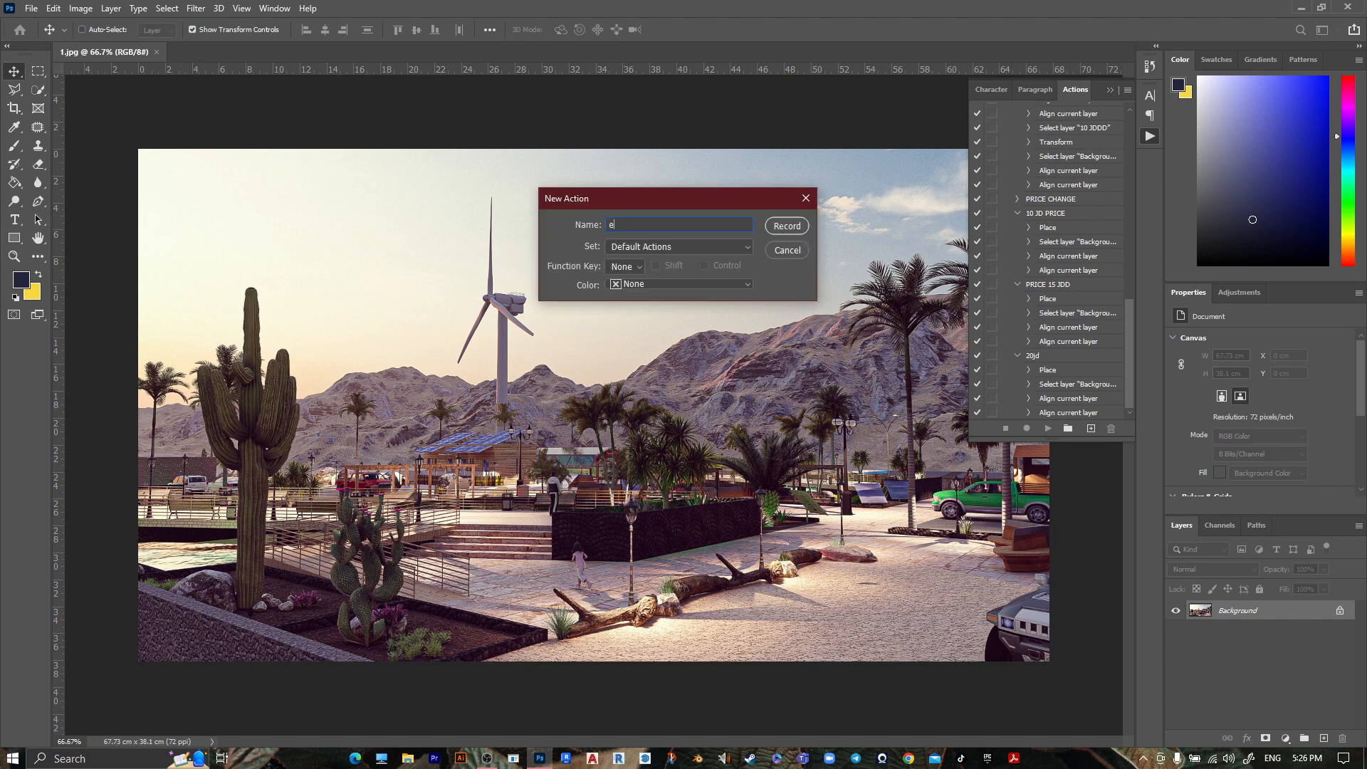
type("dit")
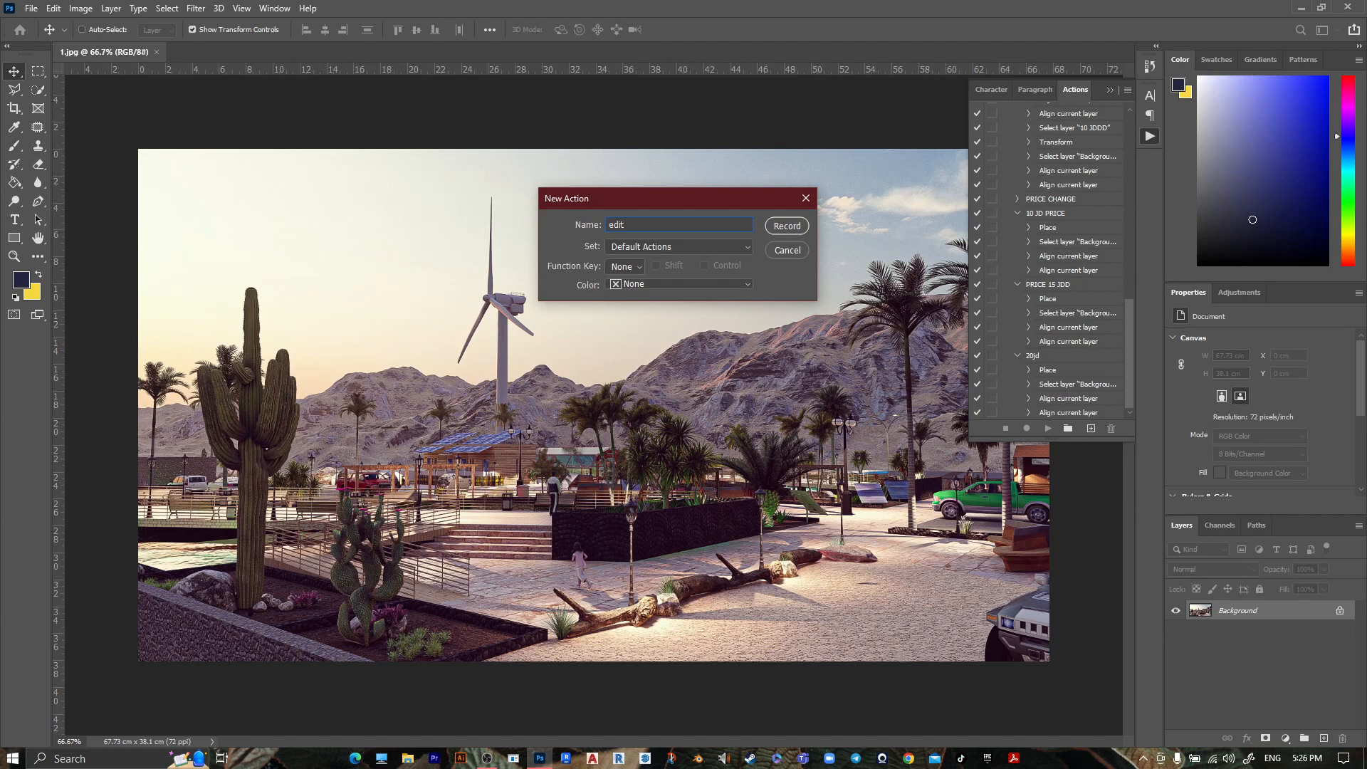
type("1")
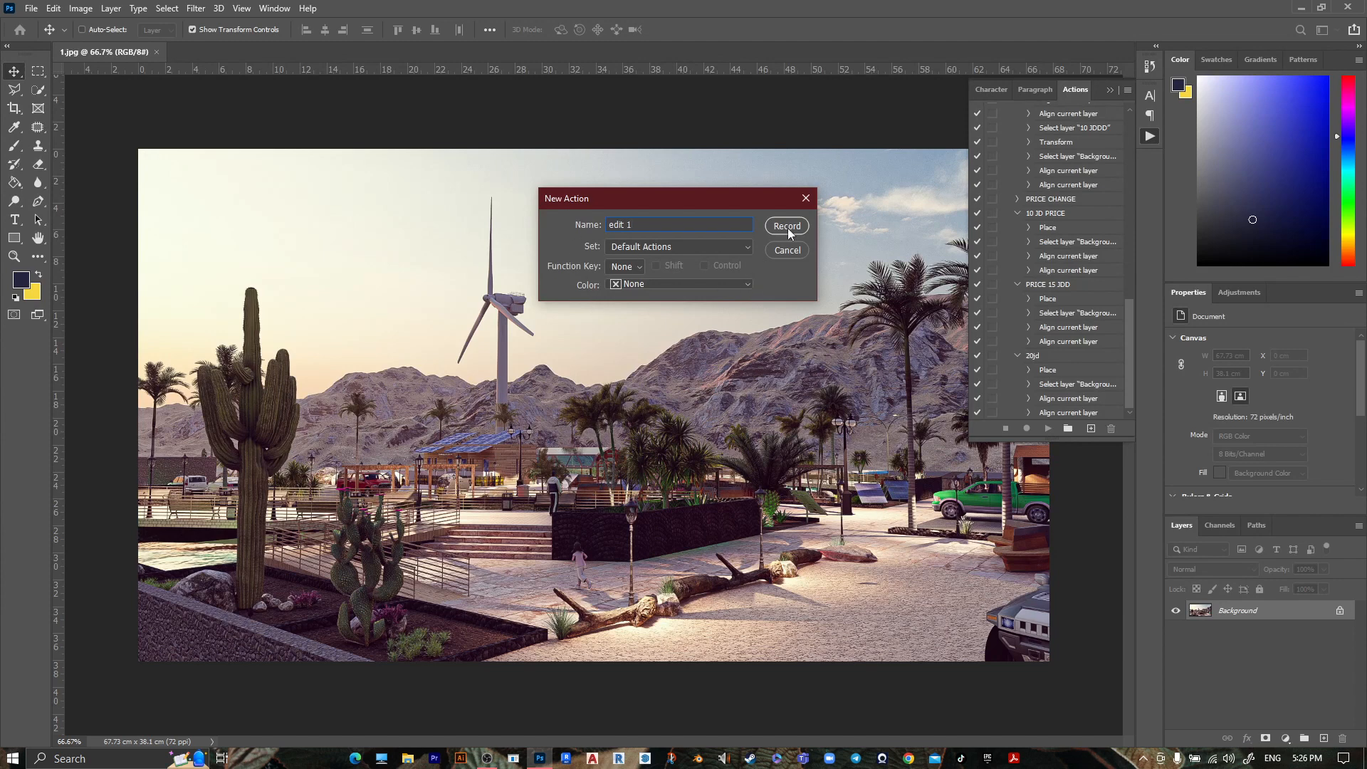
left_click(786, 227)
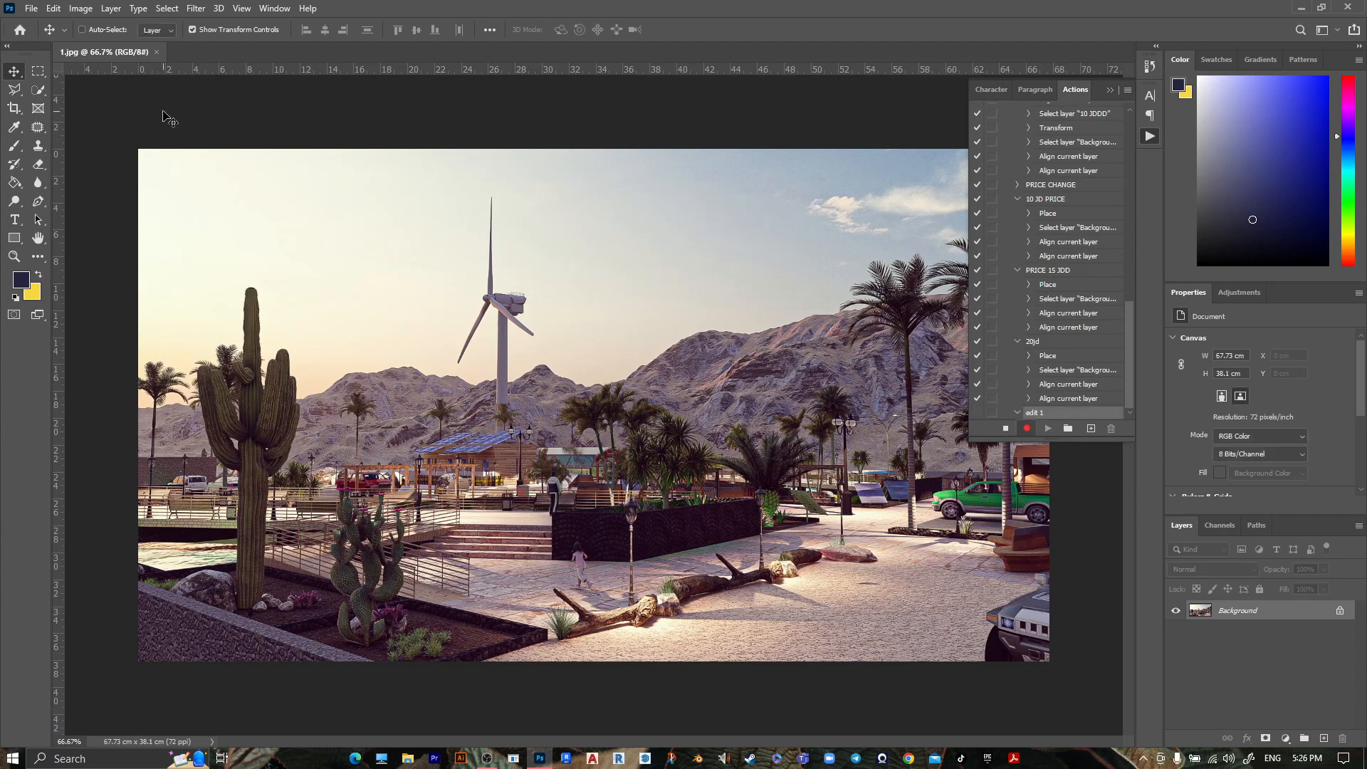
Apply a Curves adjustment lifting the lower and upper midtones of the RGB curve
left_click(80, 9)
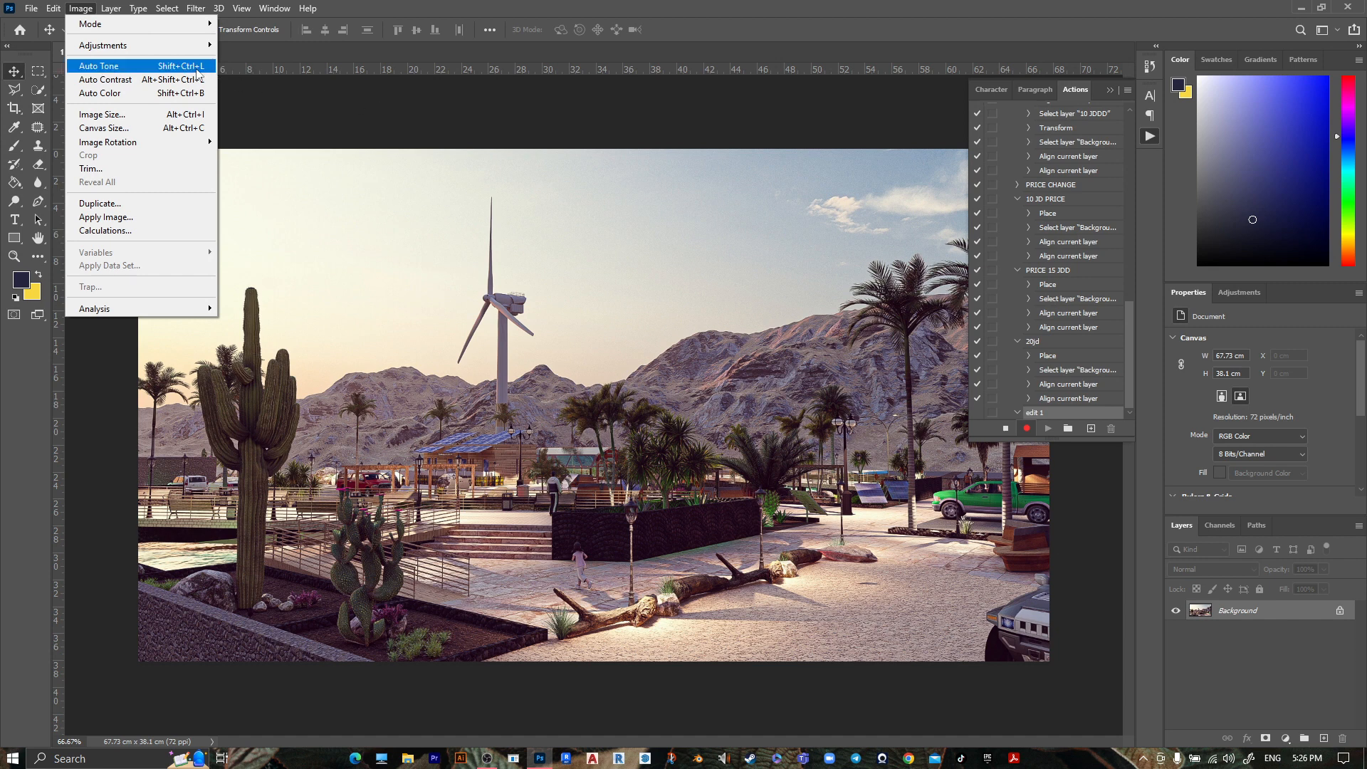
mouse_move(102, 46)
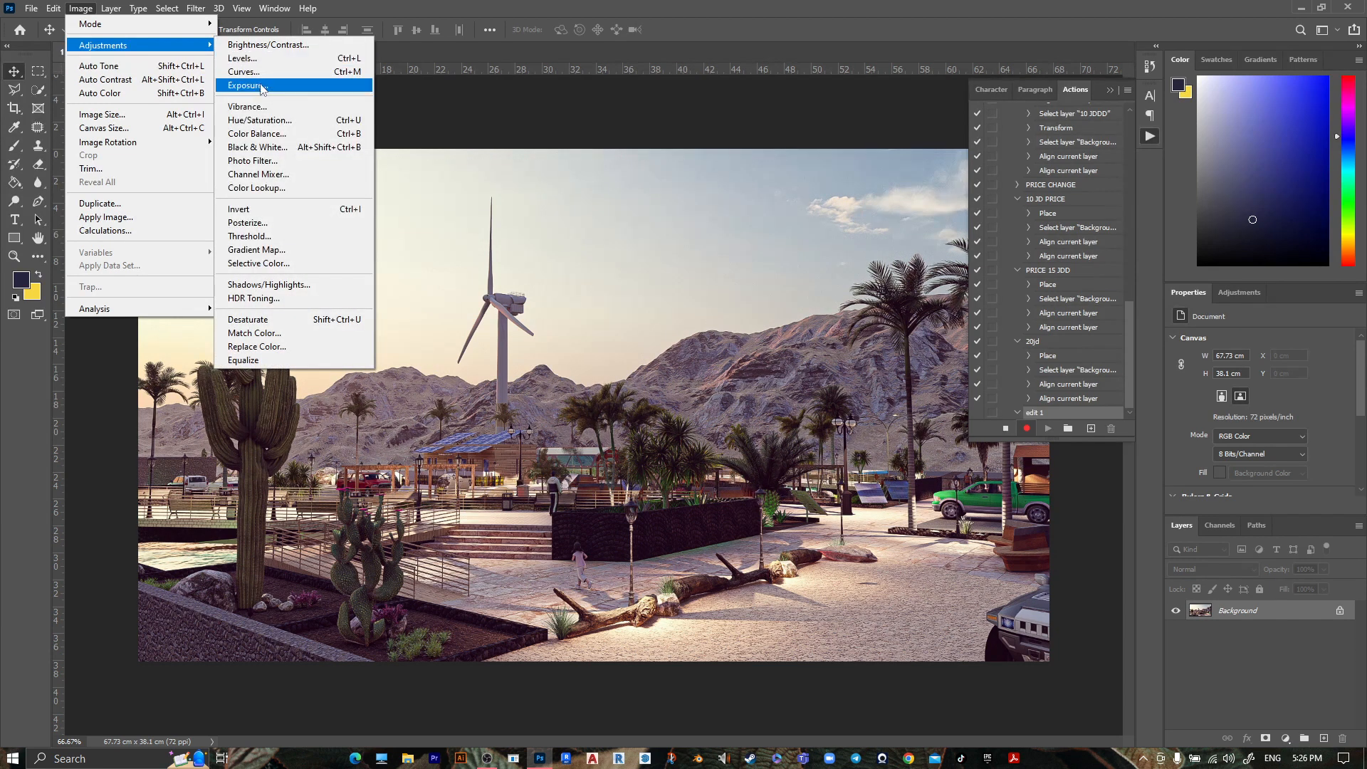
left_click(243, 71)
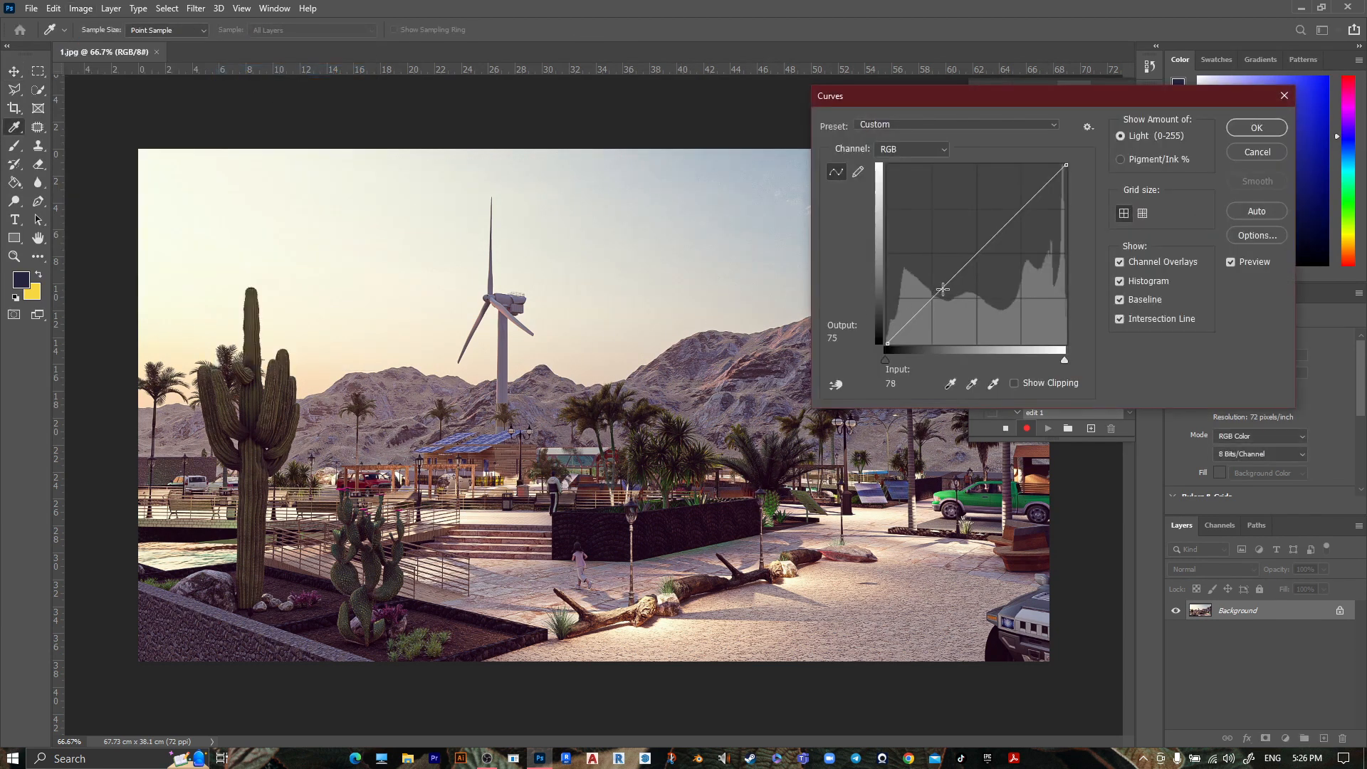
left_click_drag(943, 289, 977, 239)
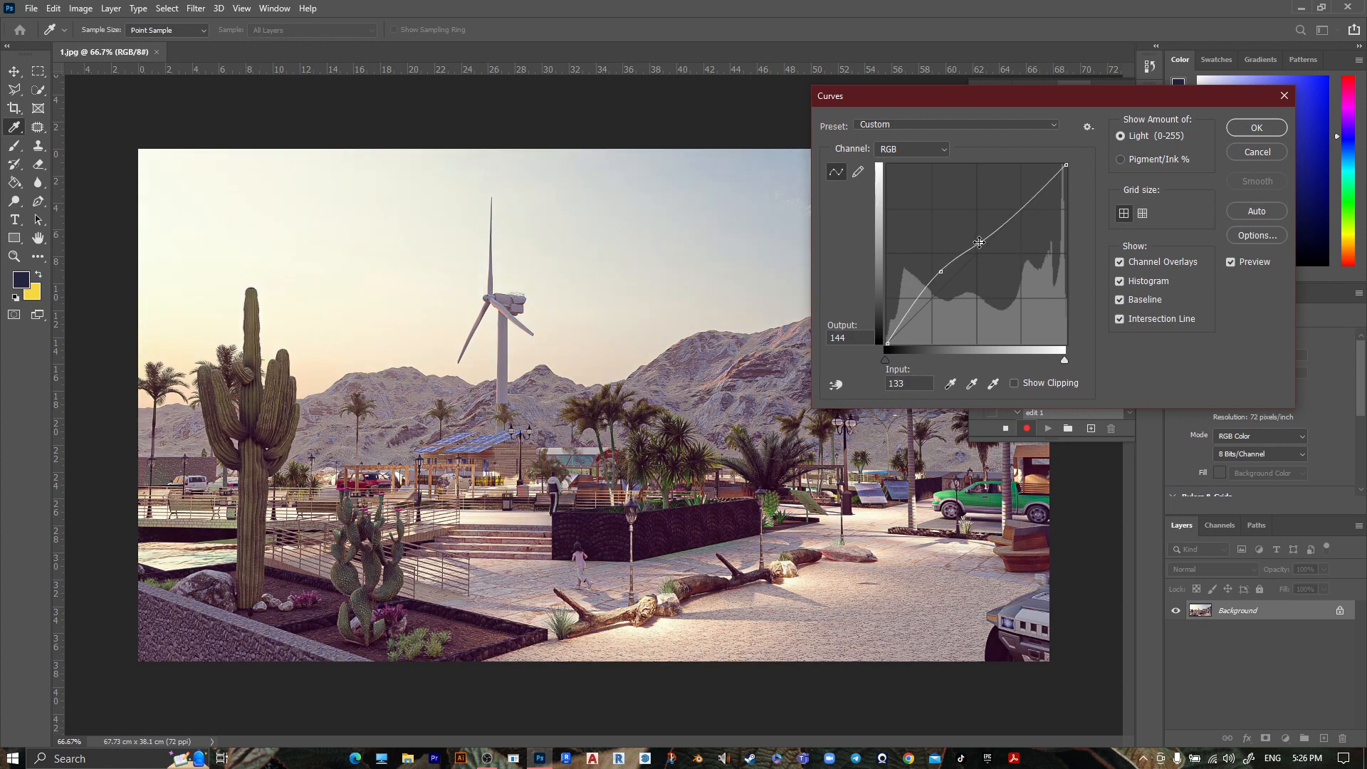
left_click_drag(980, 242, 990, 234)
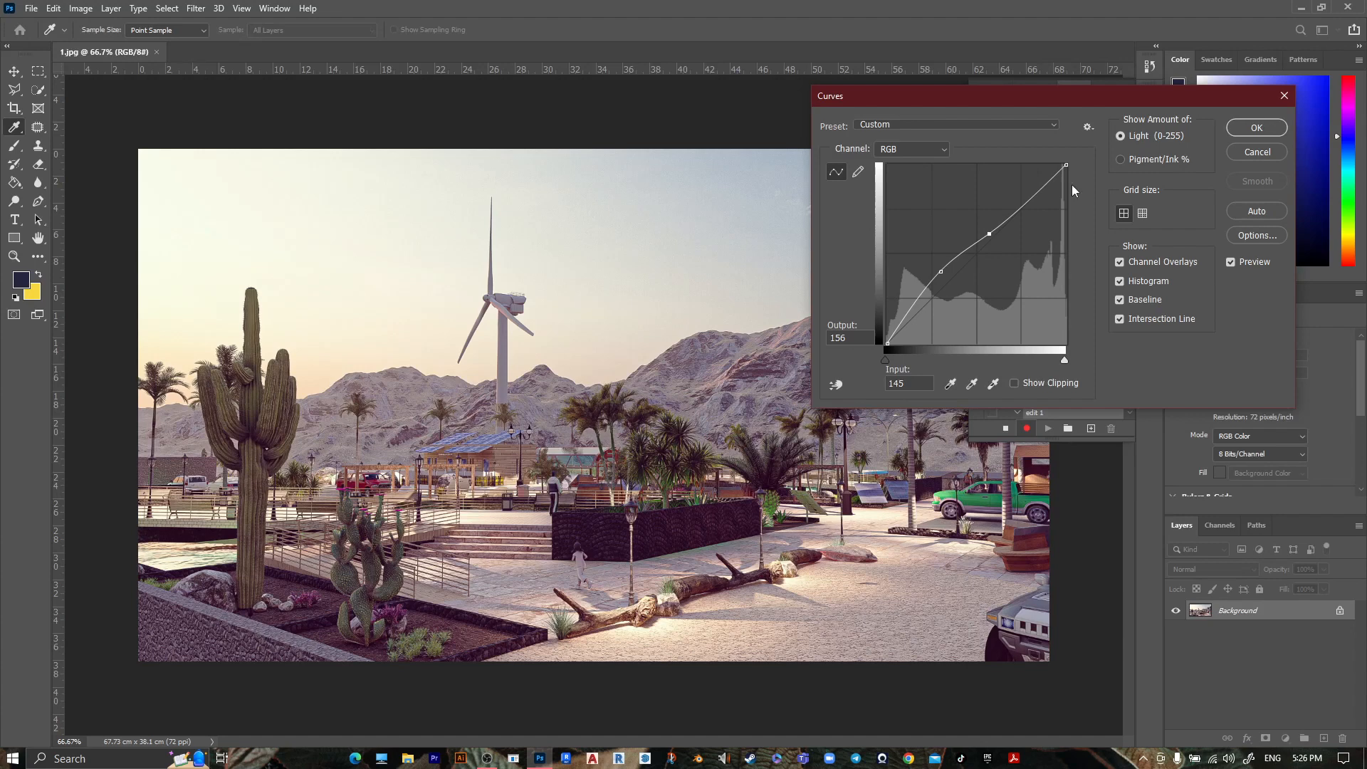
left_click(1256, 126)
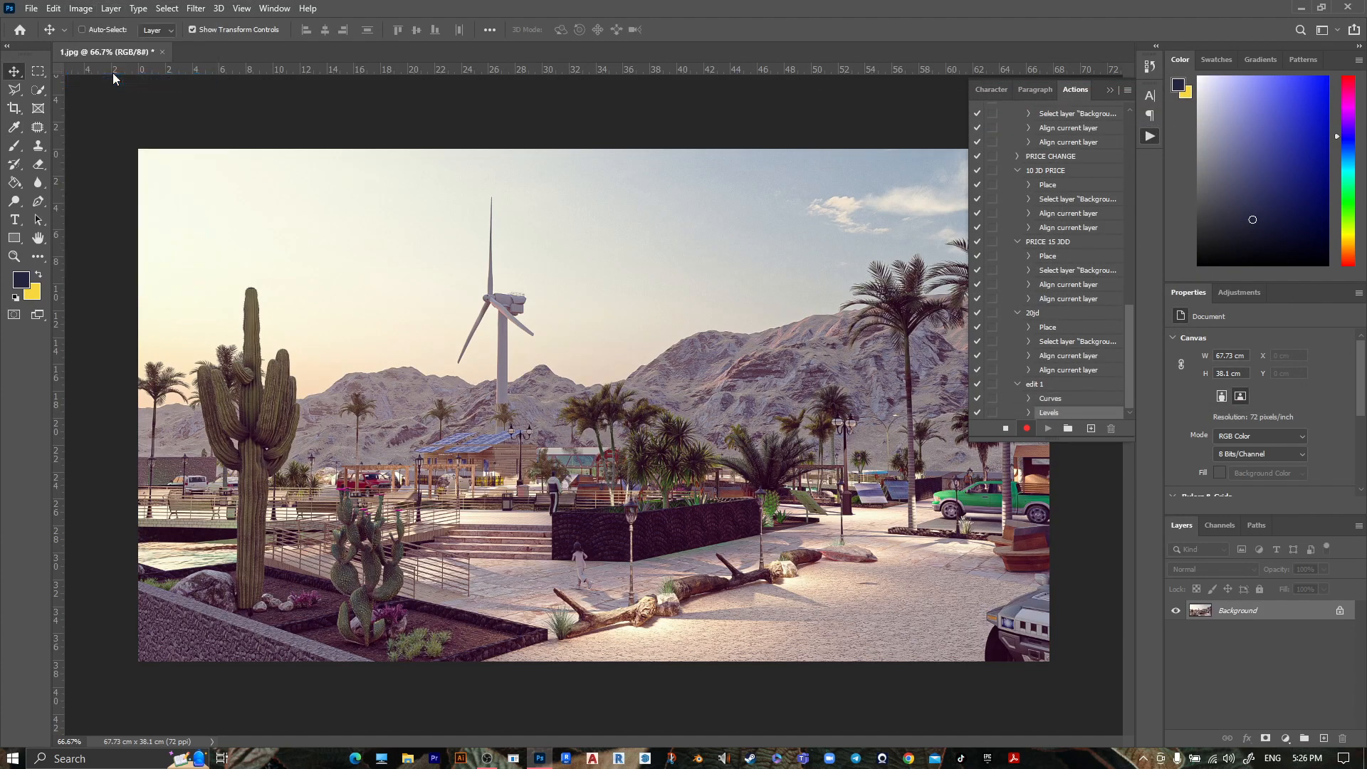
Apply Auto Tone and Auto Color corrections from the Image menu
left_click(80, 8)
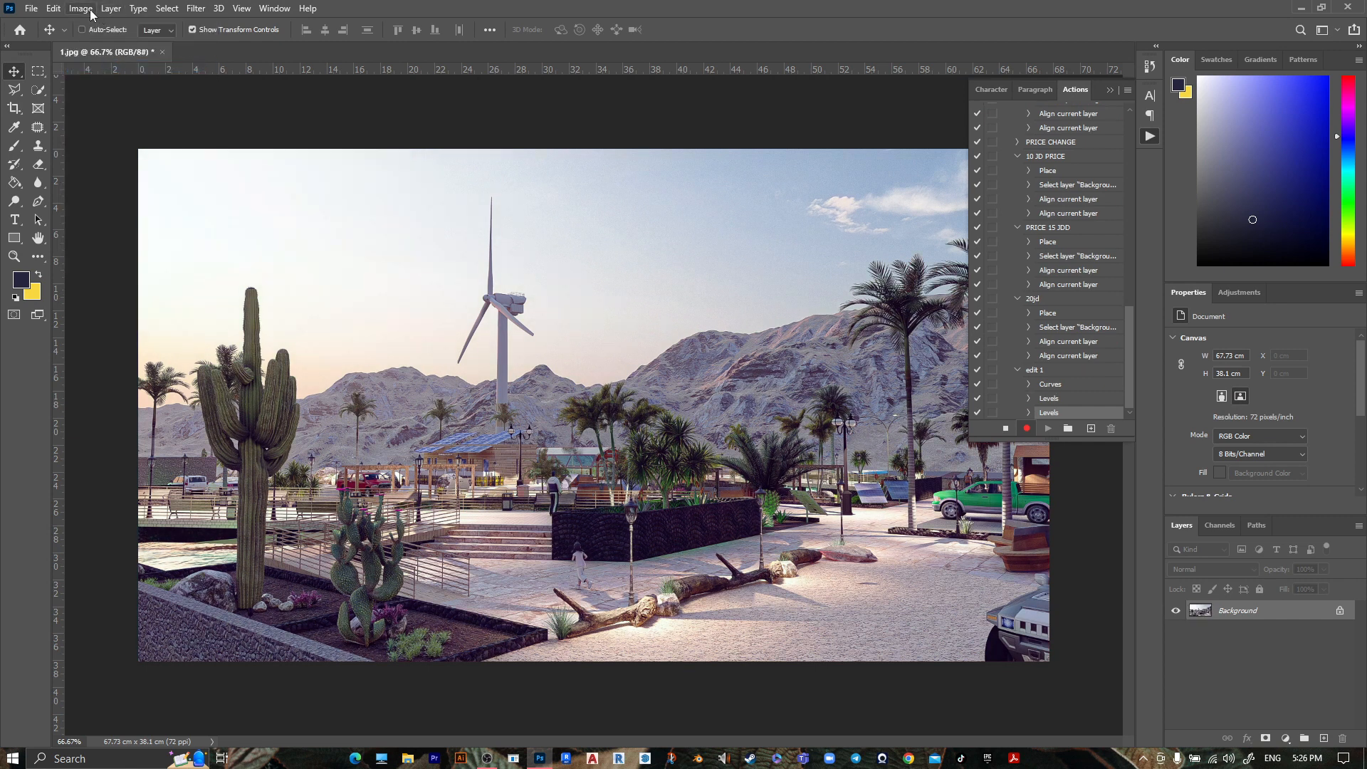
left_click(80, 8)
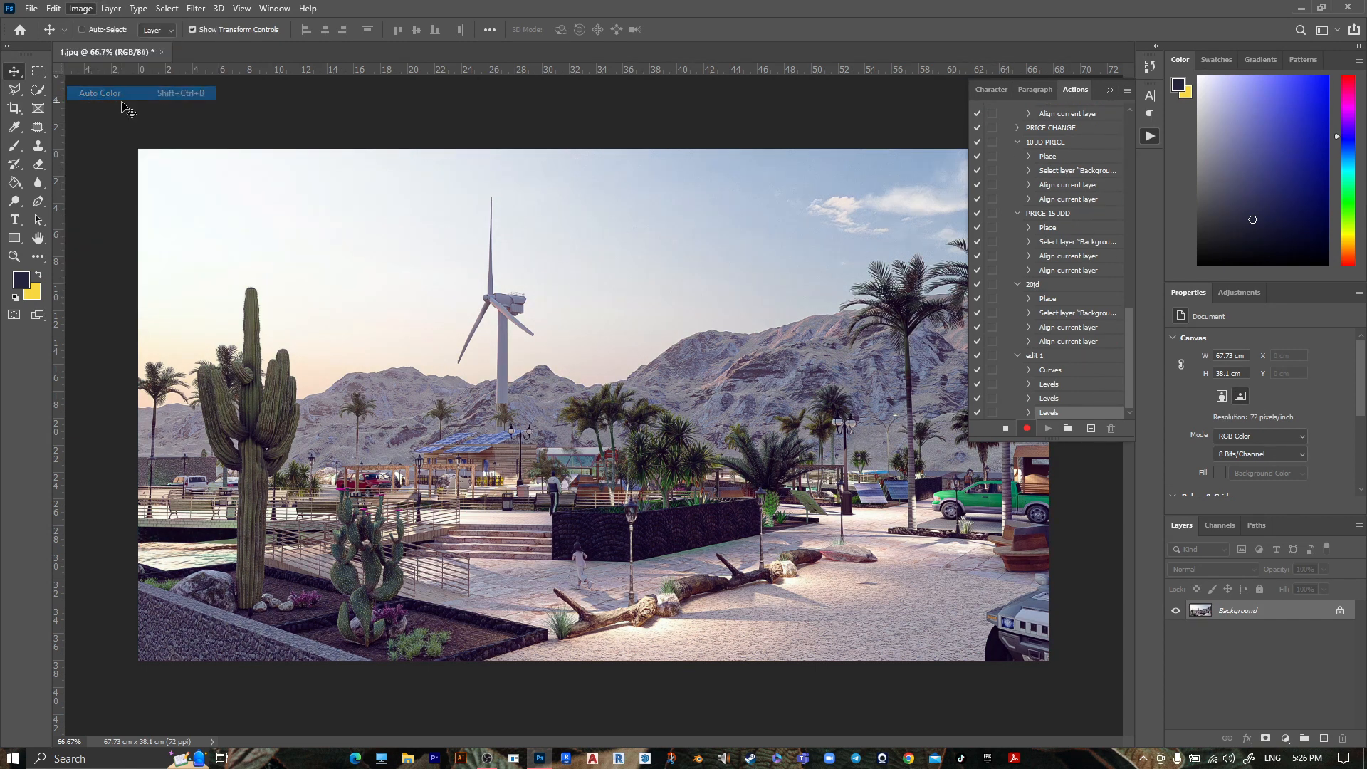
left_click(99, 94)
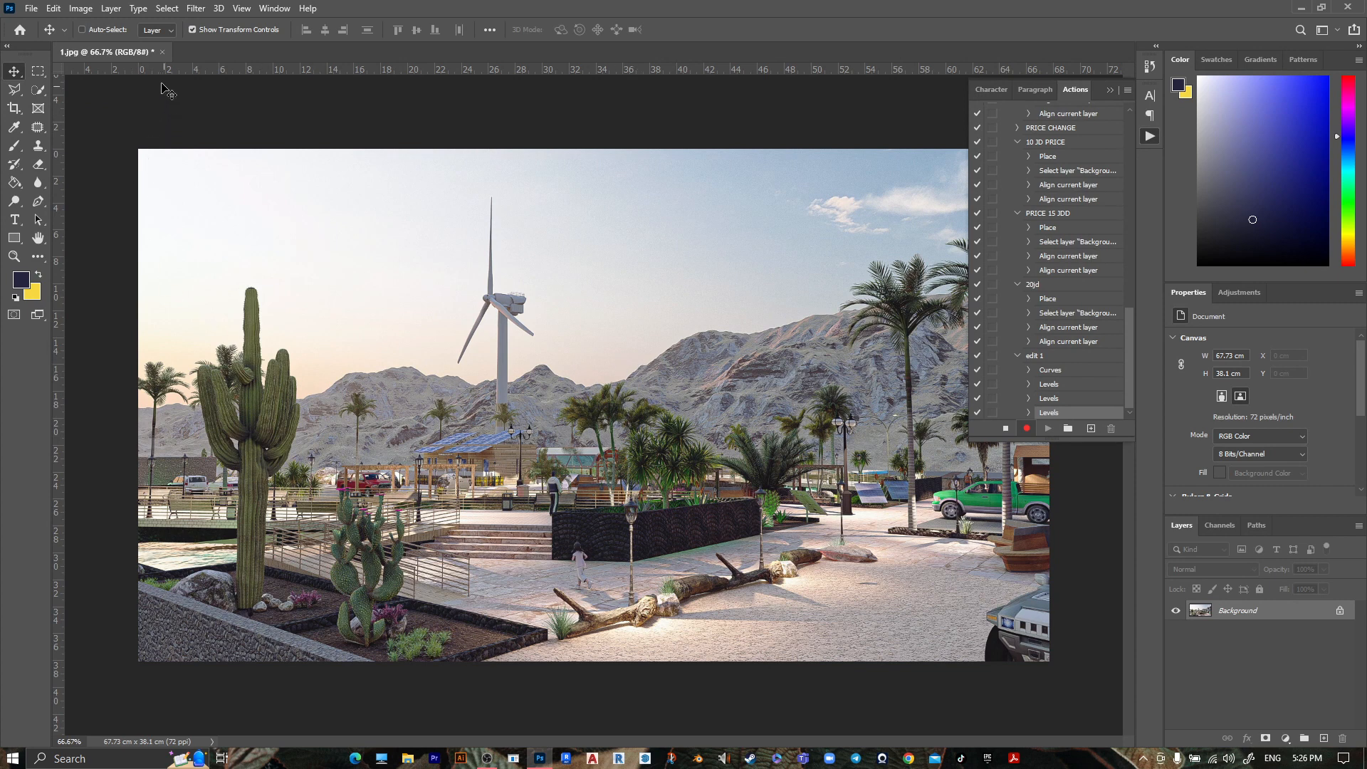
left_click(80, 9)
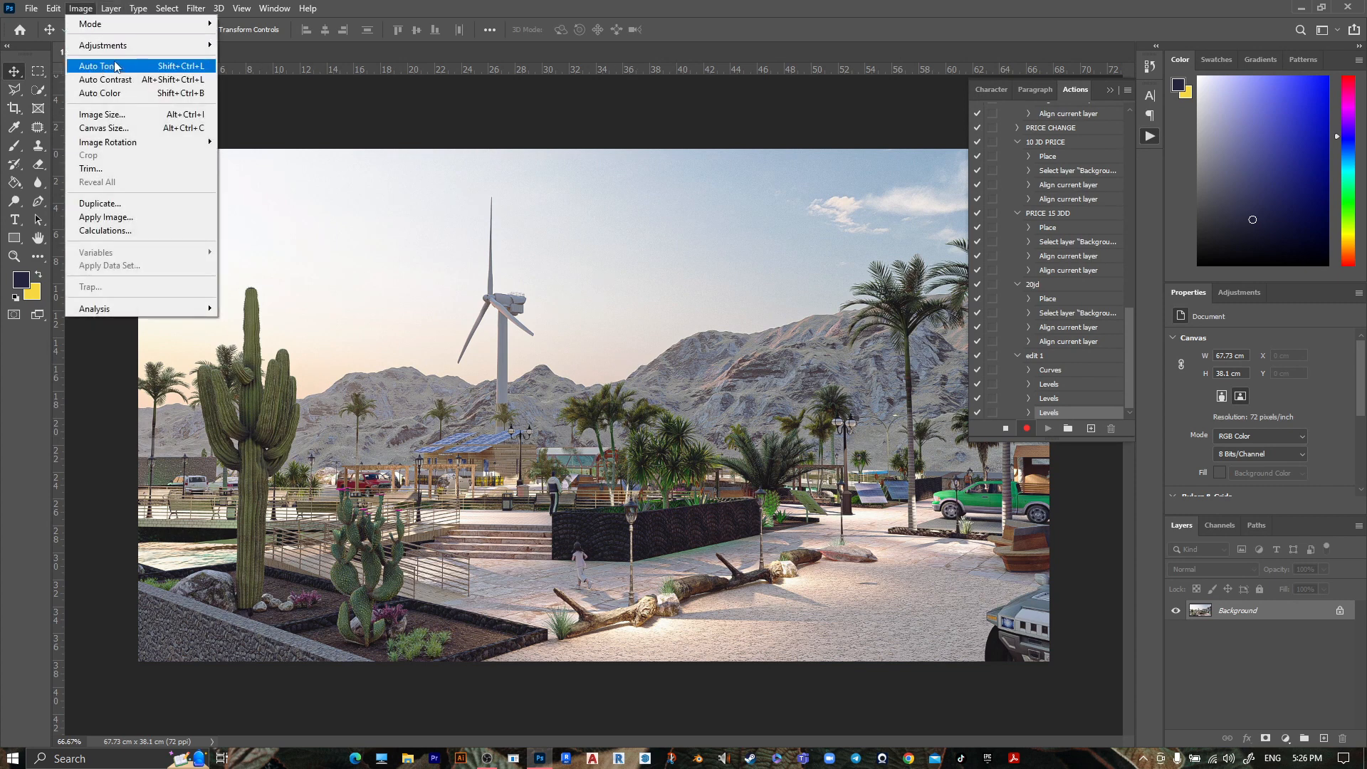
mouse_move(102, 46)
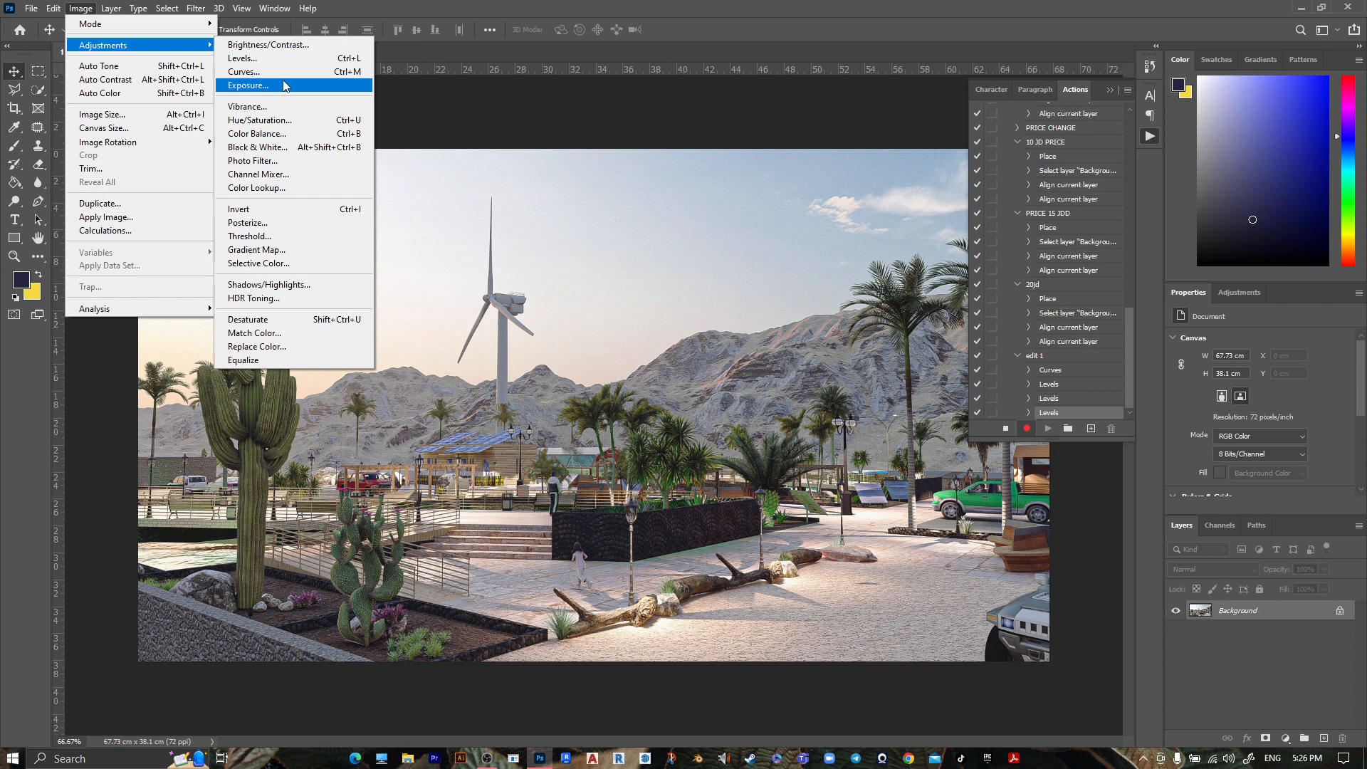
Apply an Exposure adjustment of about +0.34 exposure, offset -0.0455 and gamma 1.14
left_click(247, 85)
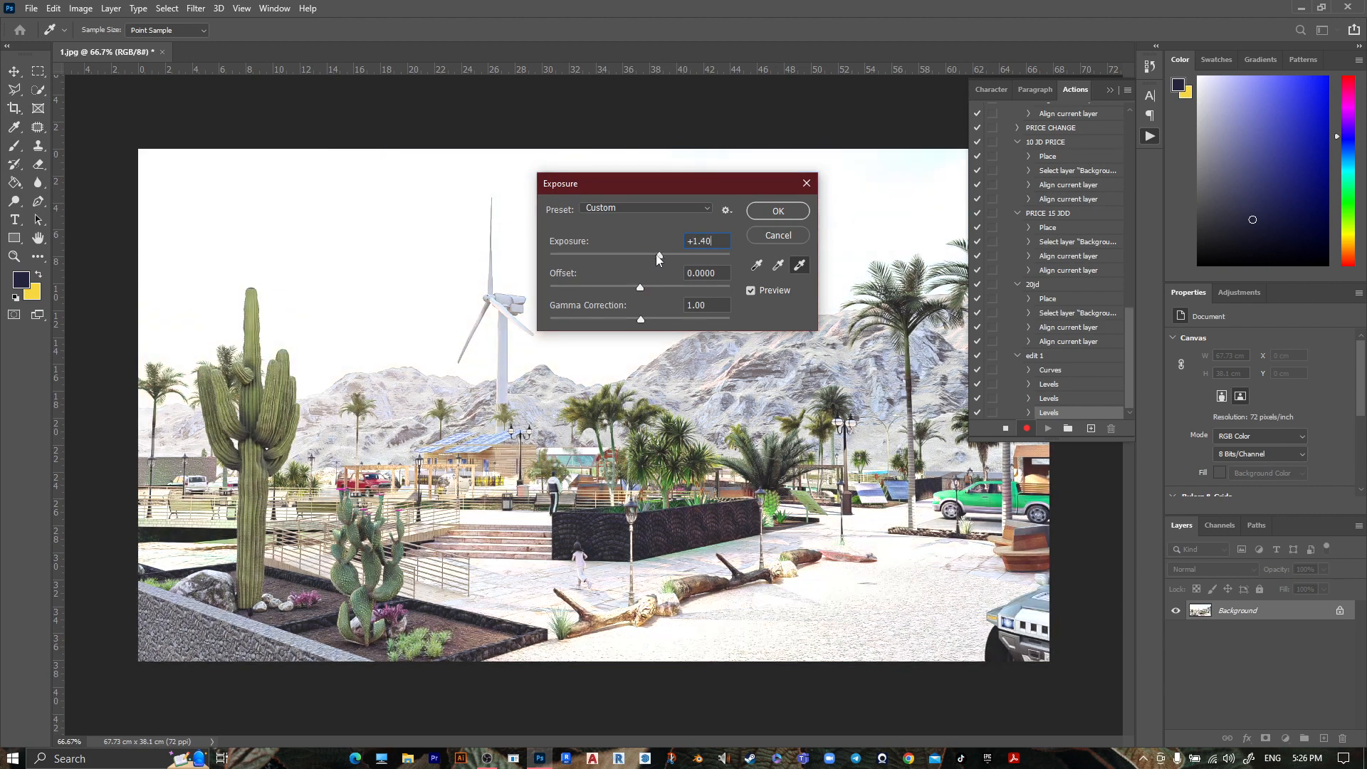
left_click_drag(658, 258, 637, 258)
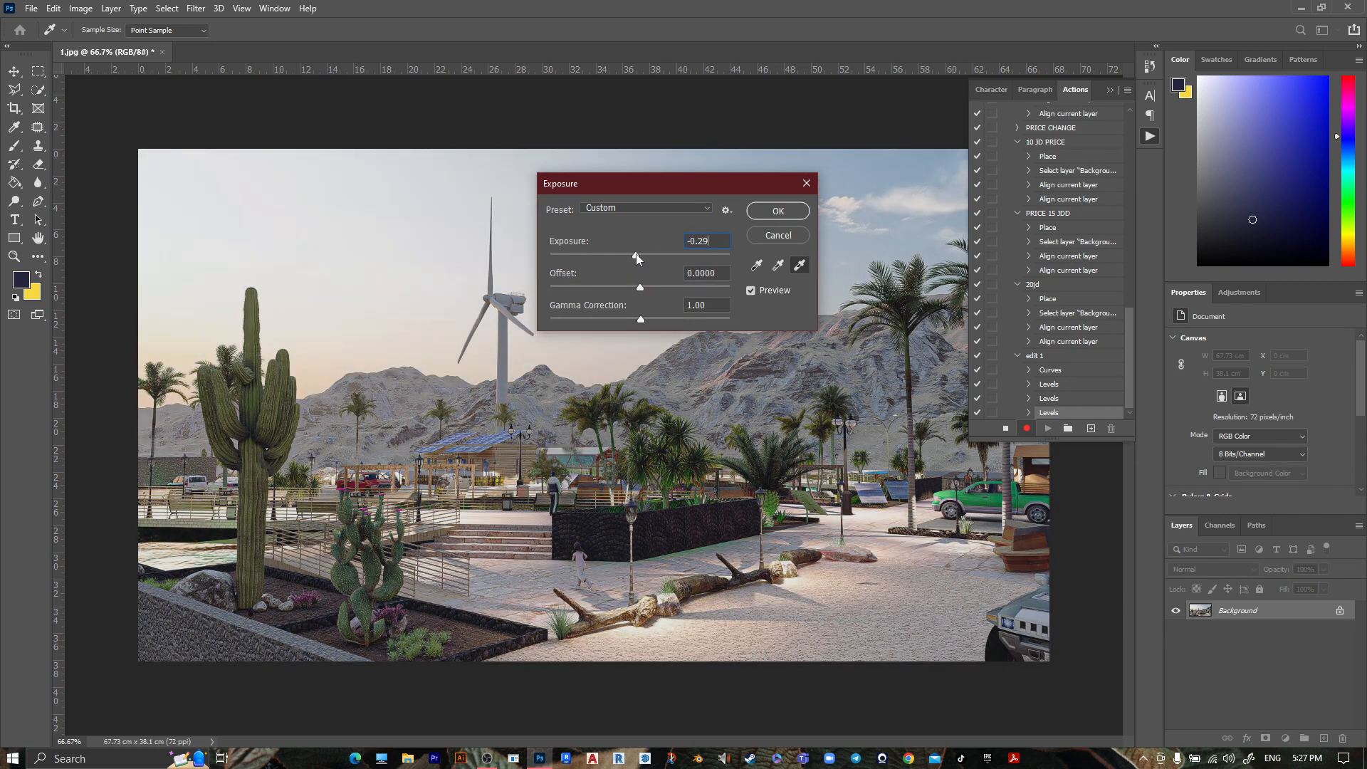
left_click_drag(637, 256, 645, 257)
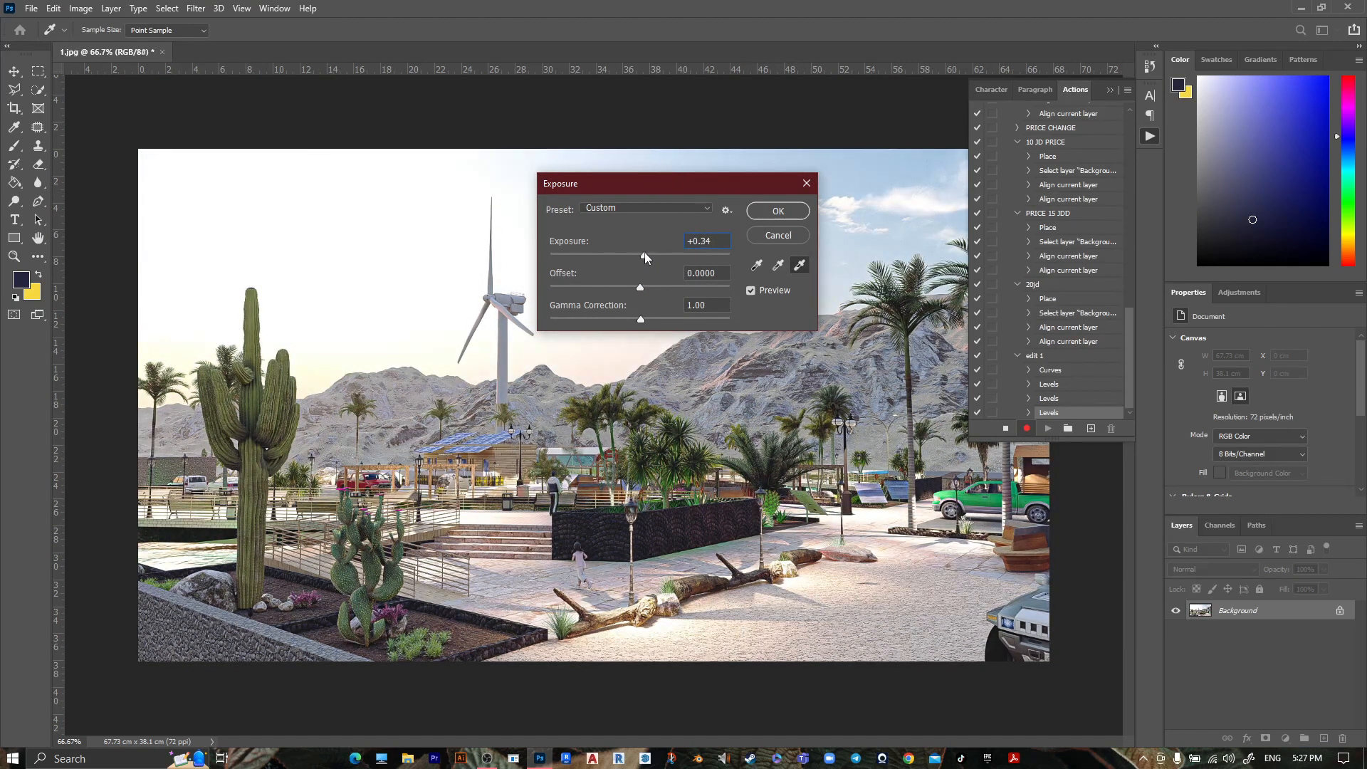
left_click_drag(639, 287, 629, 287)
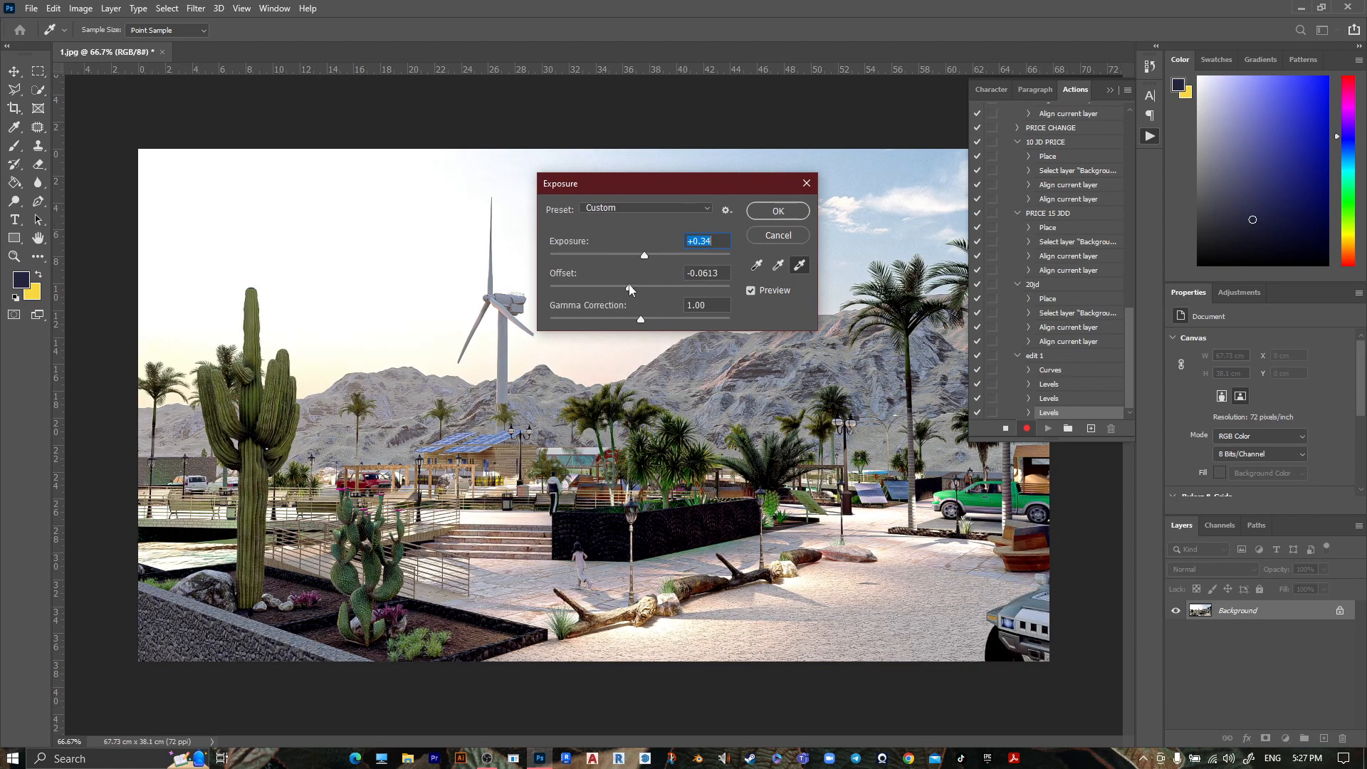
left_click_drag(628, 288, 634, 287)
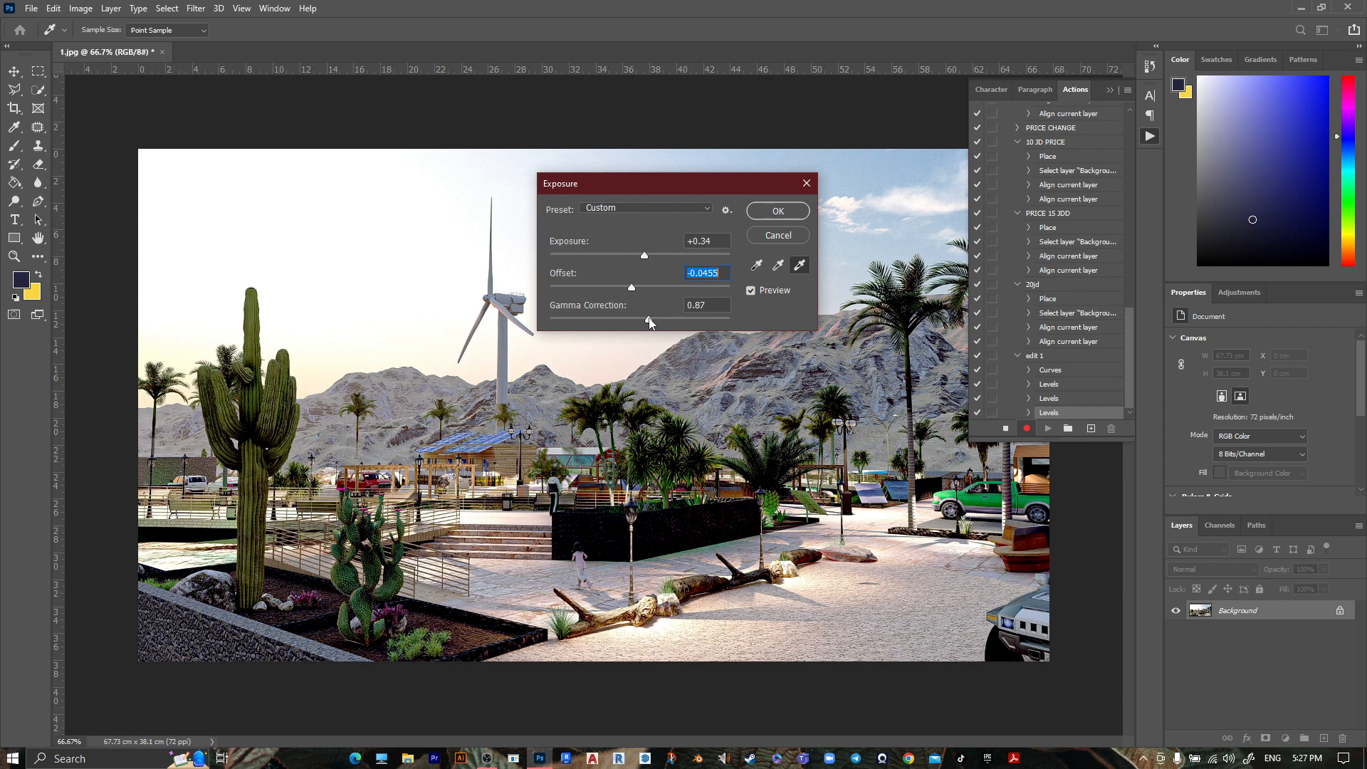
left_click_drag(650, 322, 631, 321)
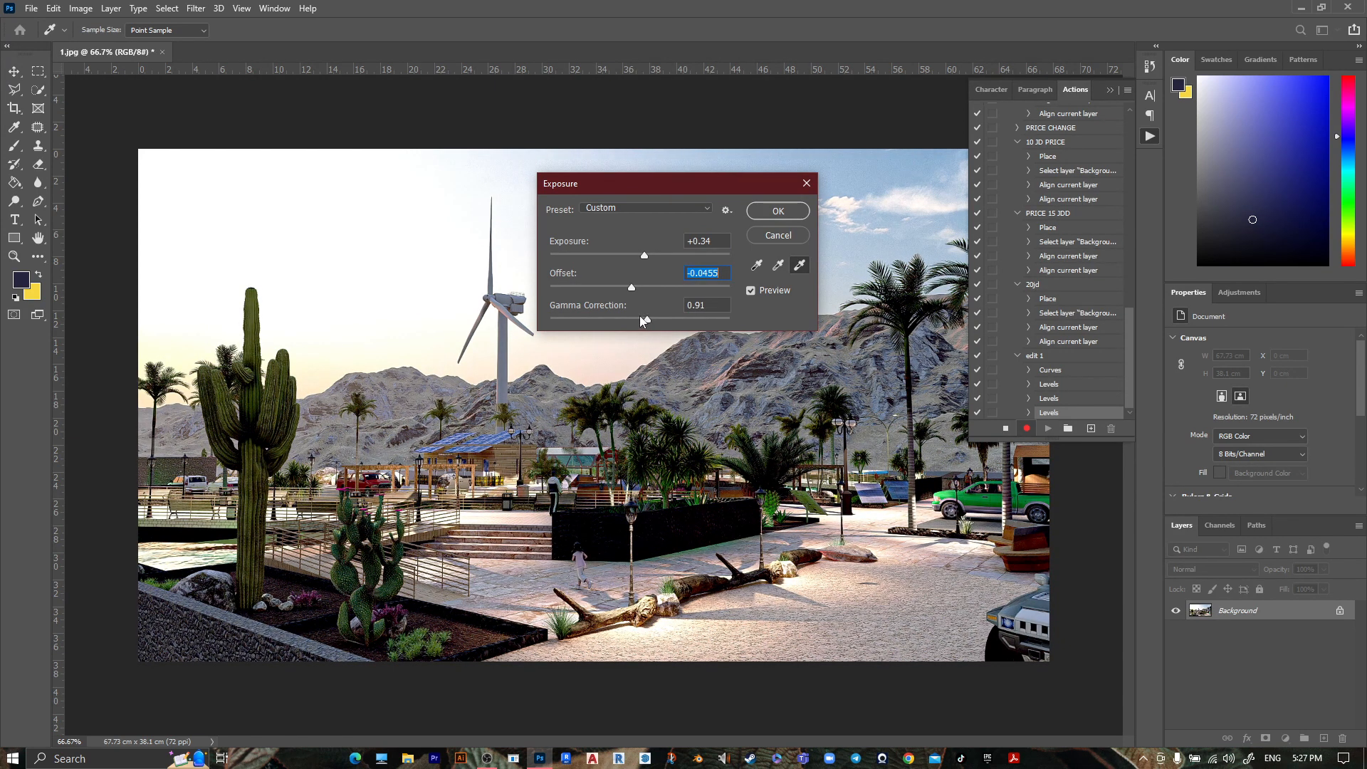
left_click_drag(630, 312, 622, 321)
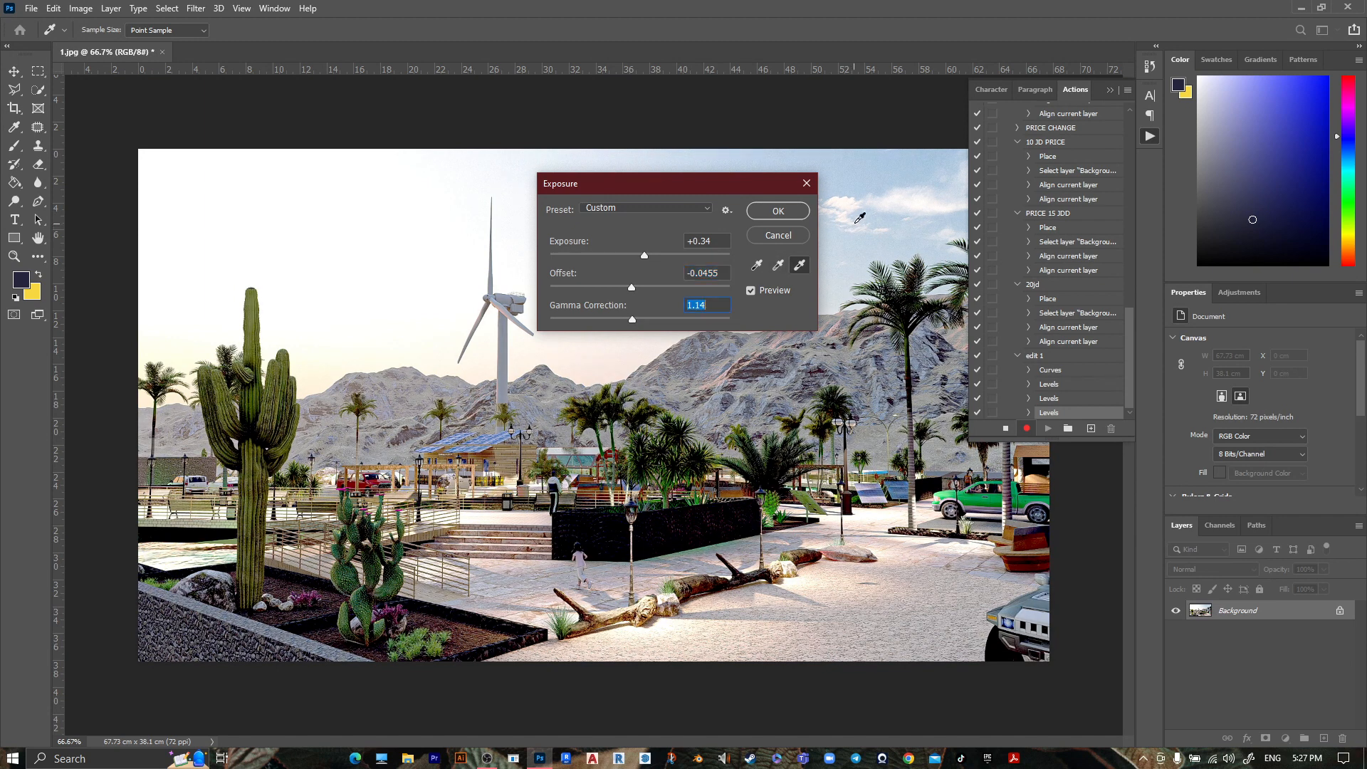
left_click(776, 211)
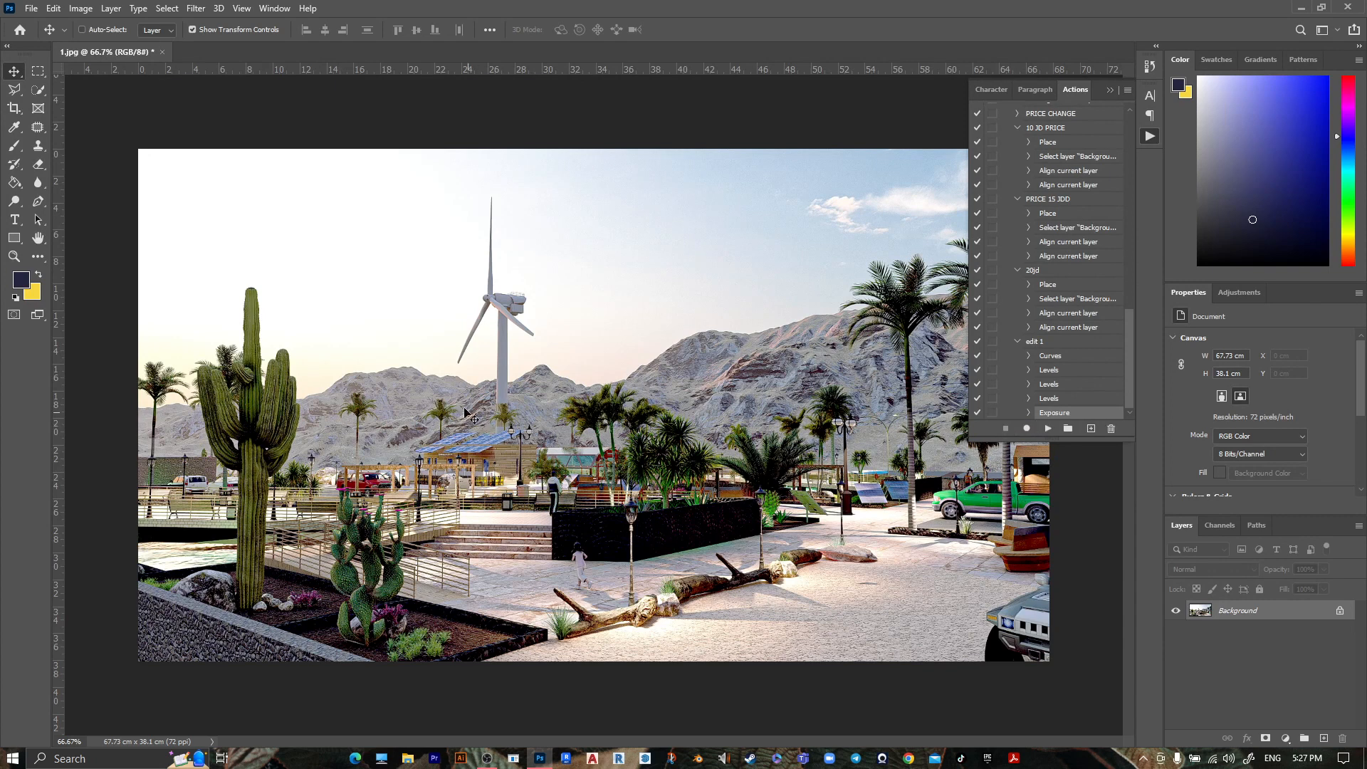
mouse_move(168, 57)
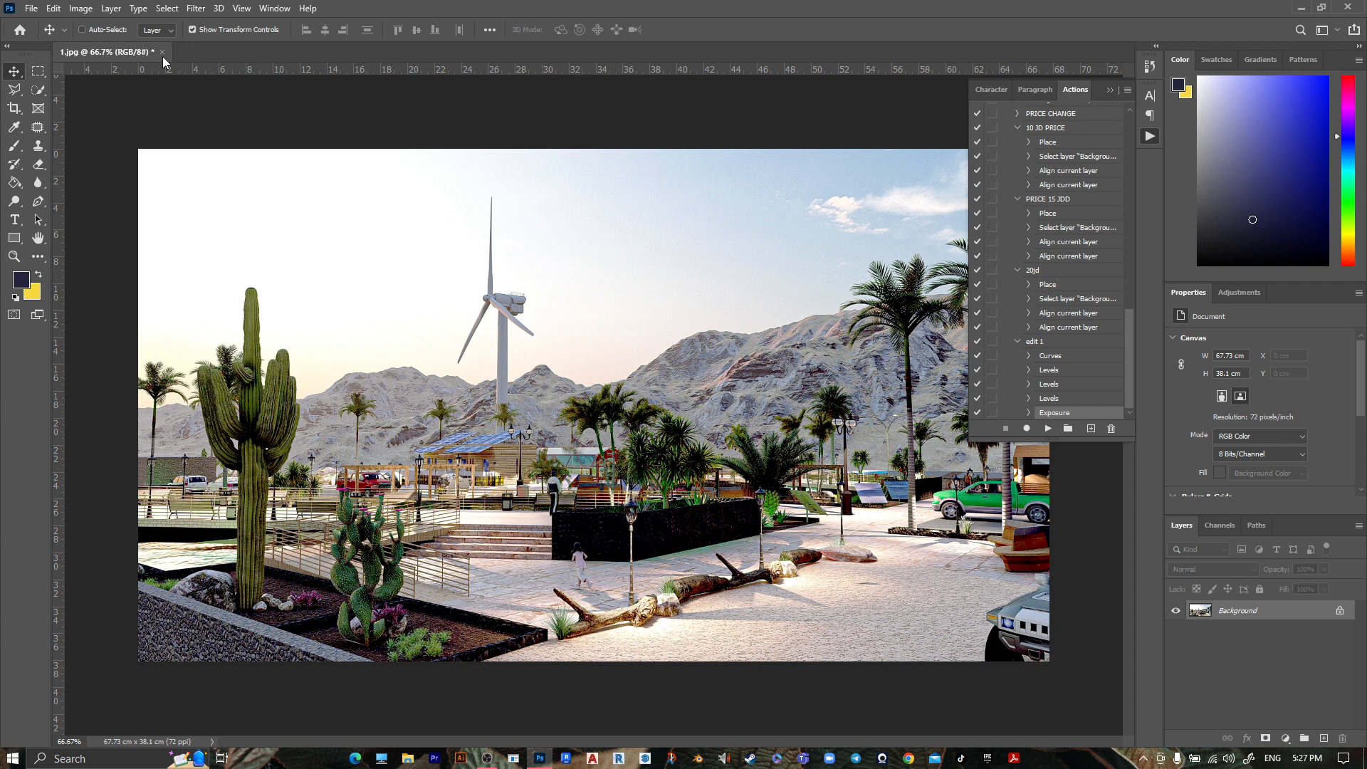
Close the 1.jpg document and answer its save-changes prompt
left_click(162, 53)
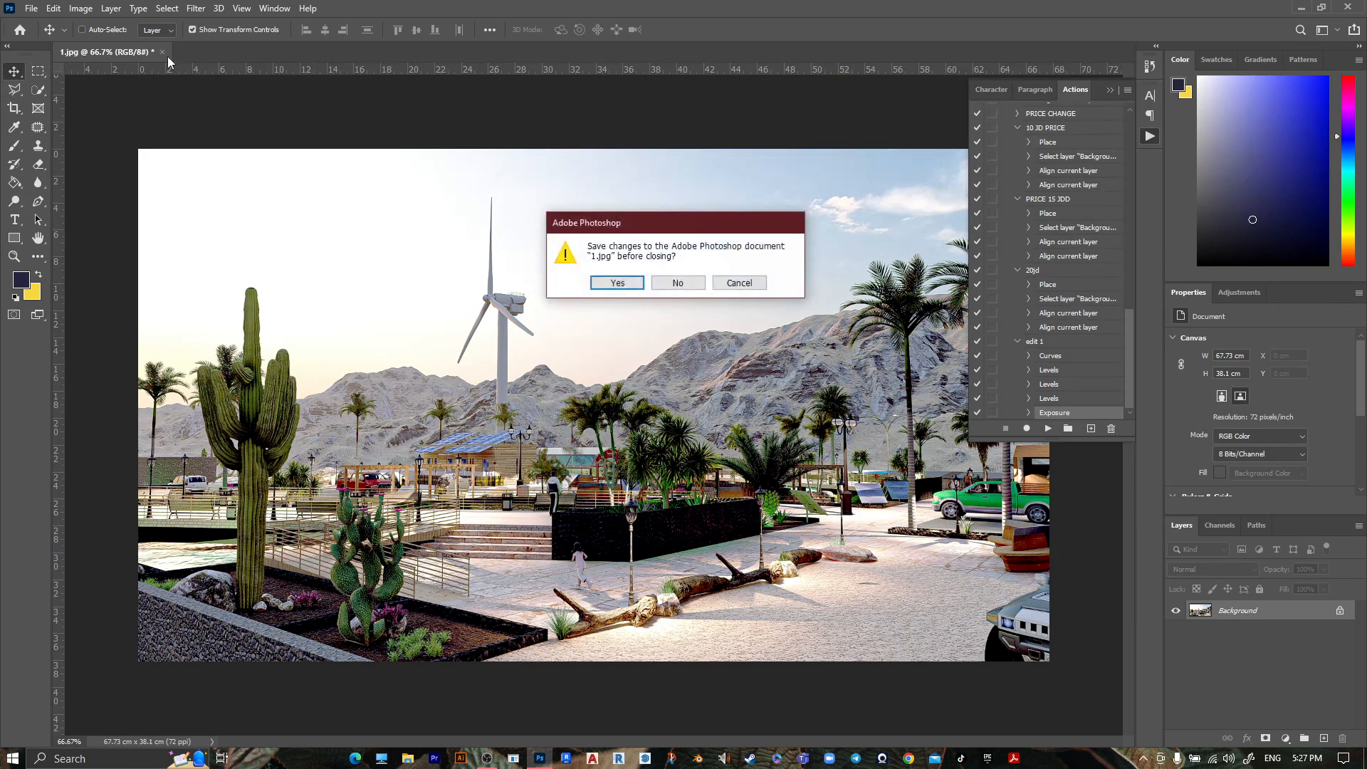
left_click(678, 282)
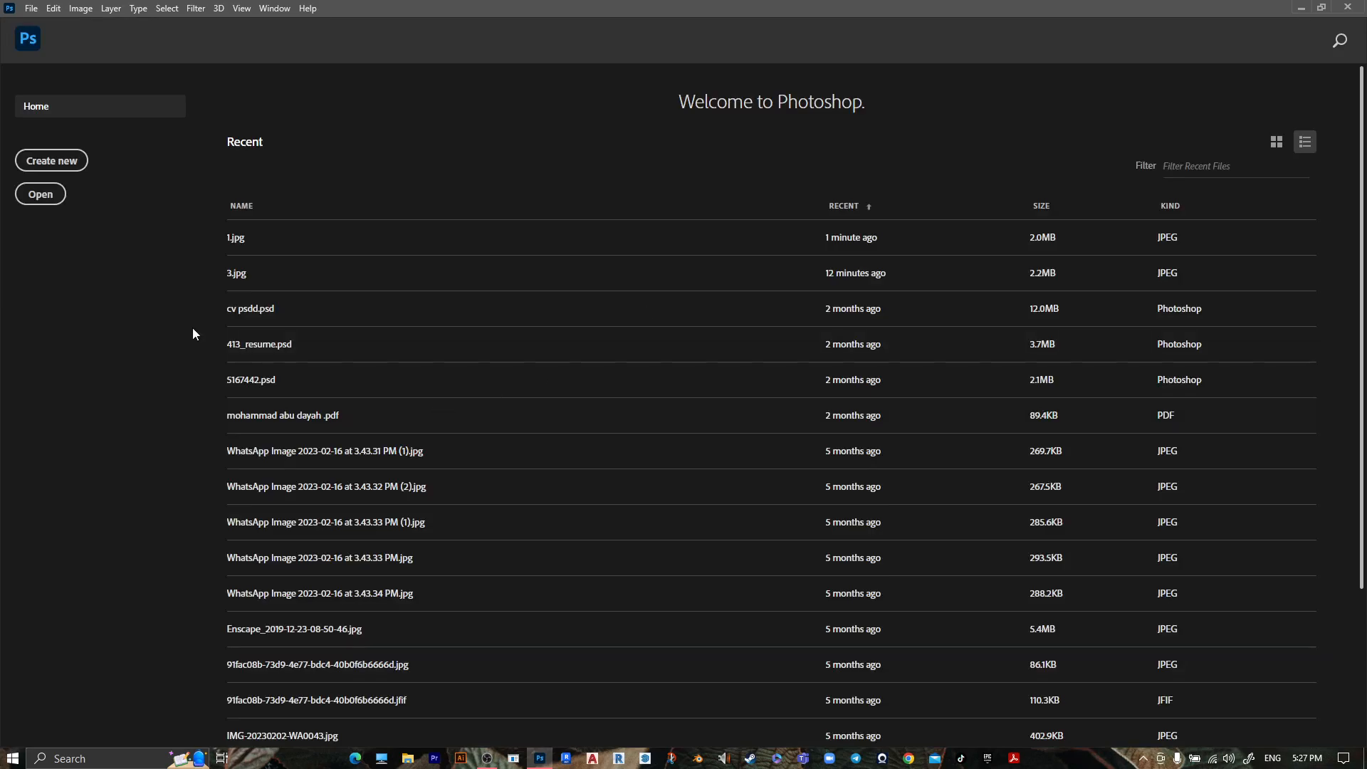
Launch the Image Processor script from File > Scripts
left_click(30, 9)
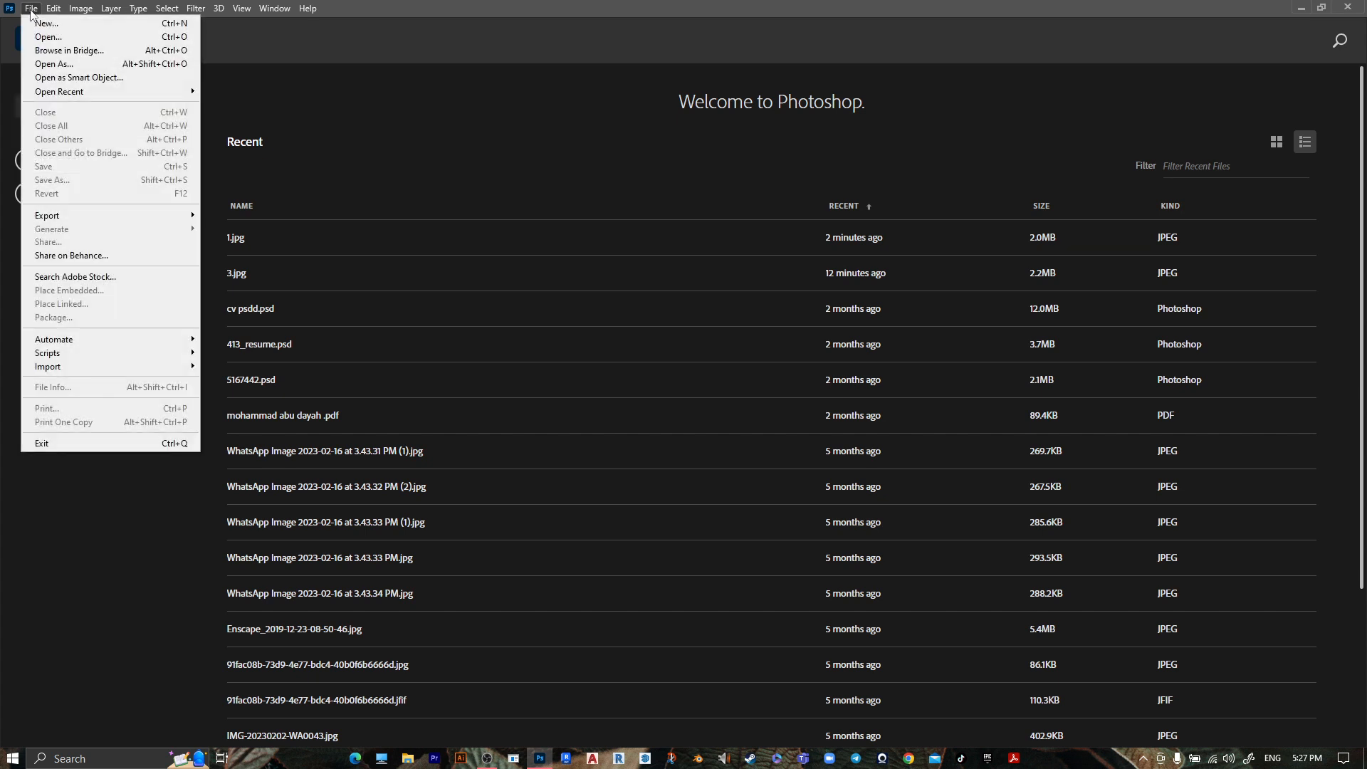
mouse_move(47, 354)
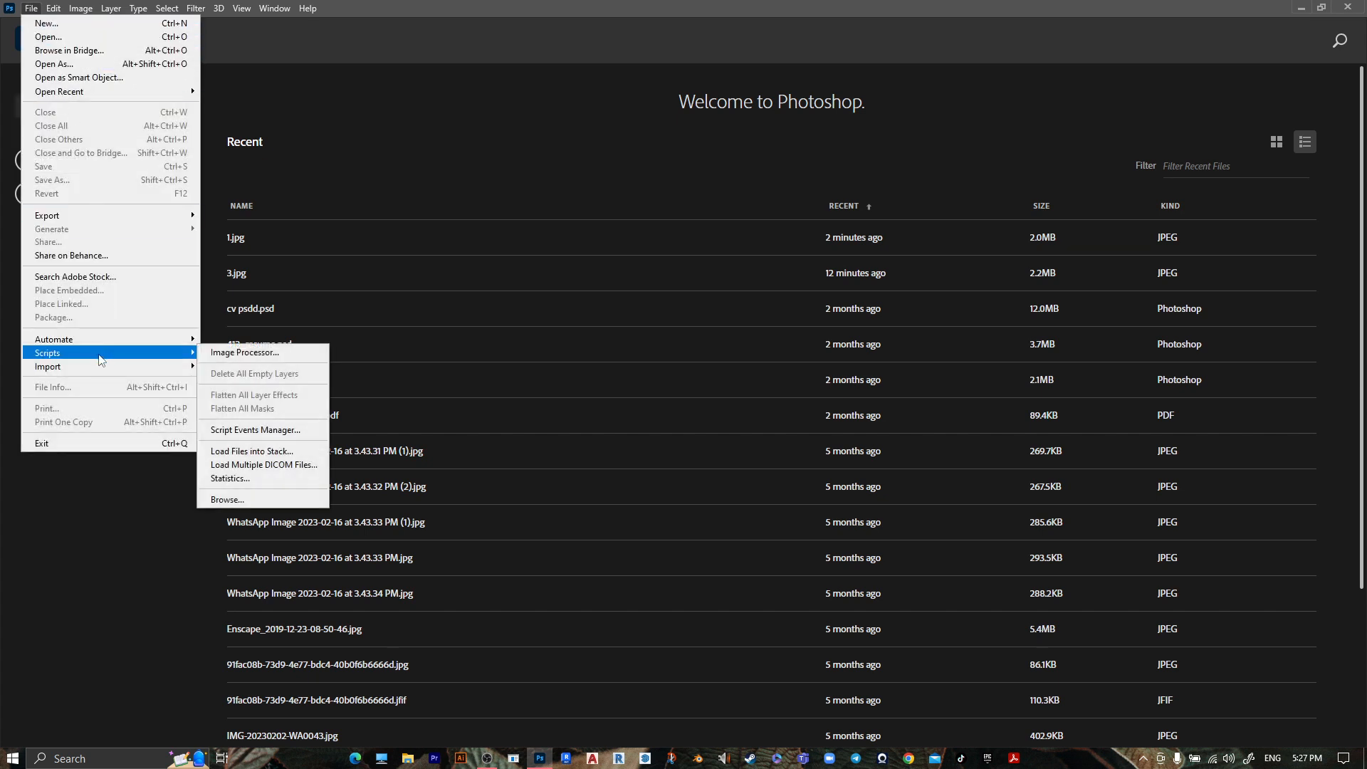
left_click(246, 352)
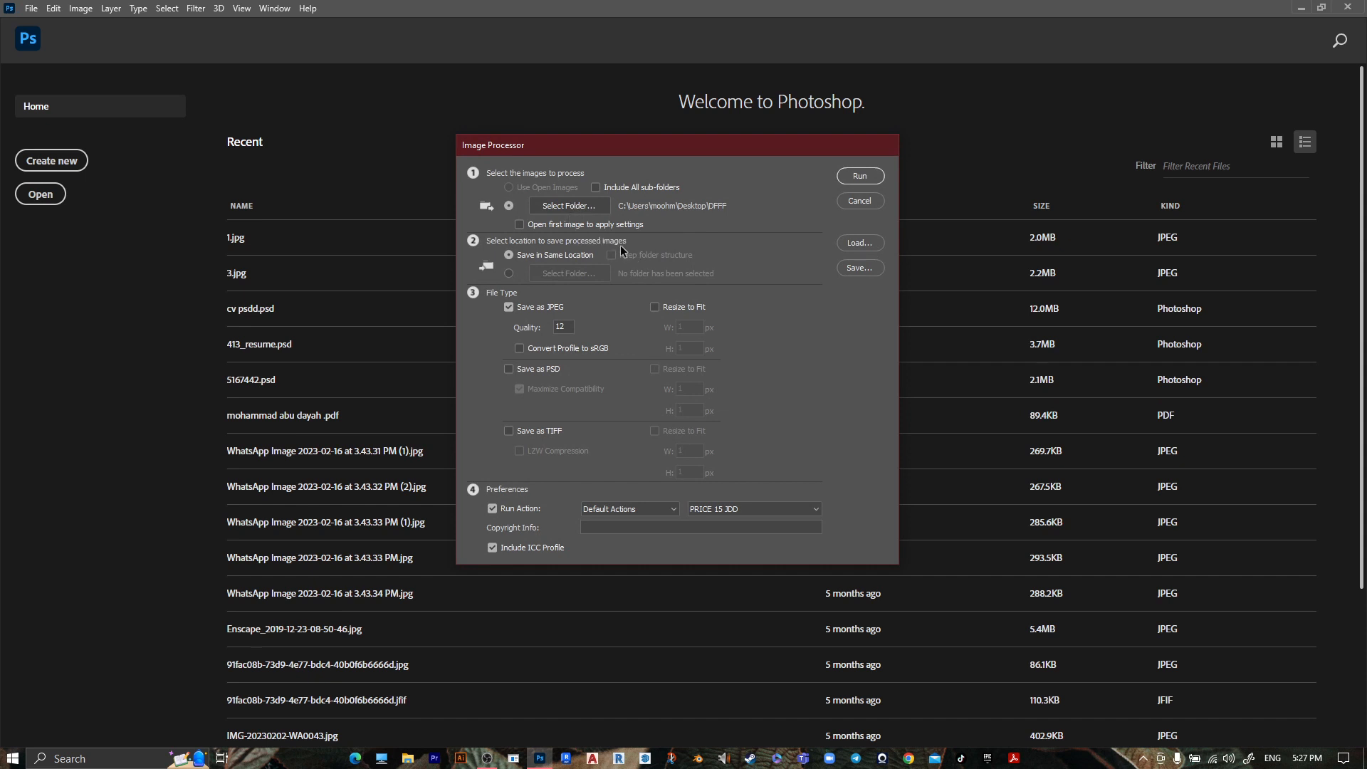
Choose New folder (11) on the Desktop as the Image Processor source folder
left_click(569, 205)
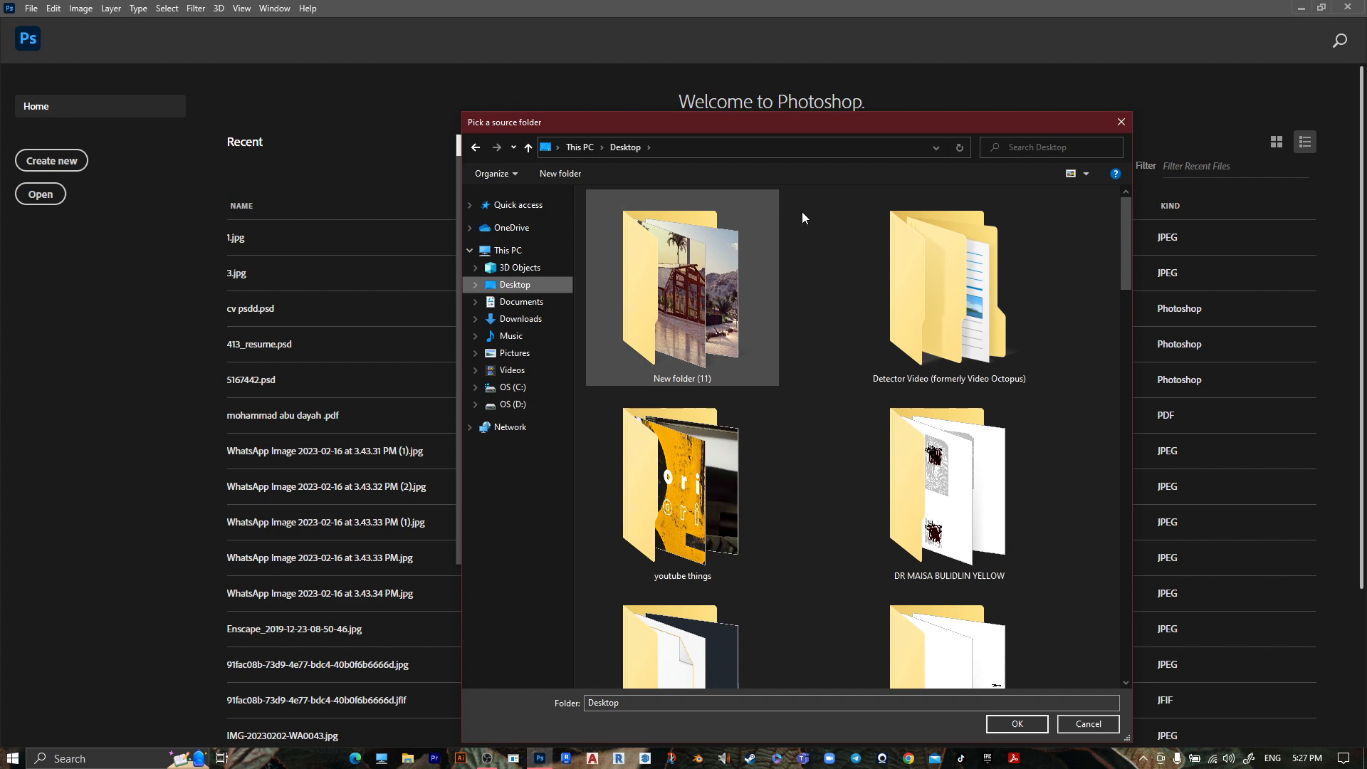
left_click(682, 288)
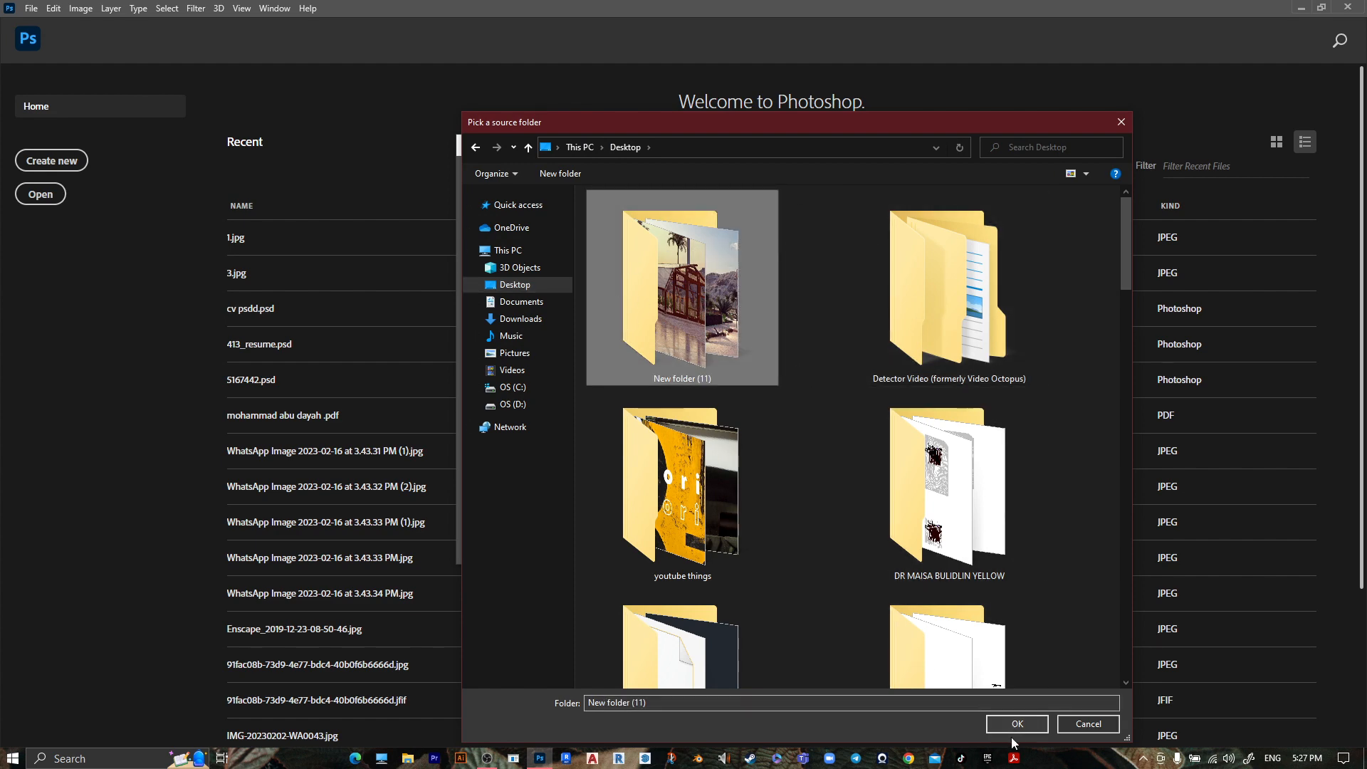
left_click(1015, 725)
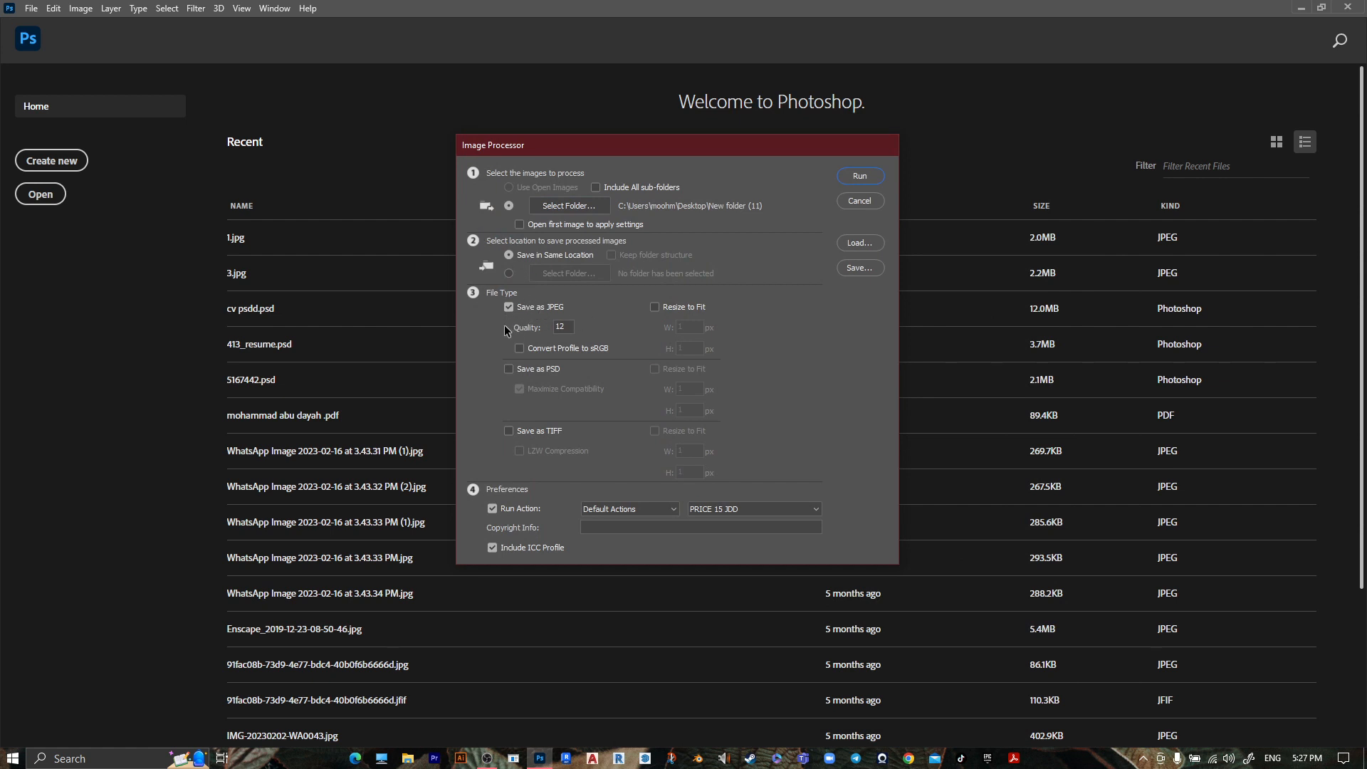
mouse_move(577, 328)
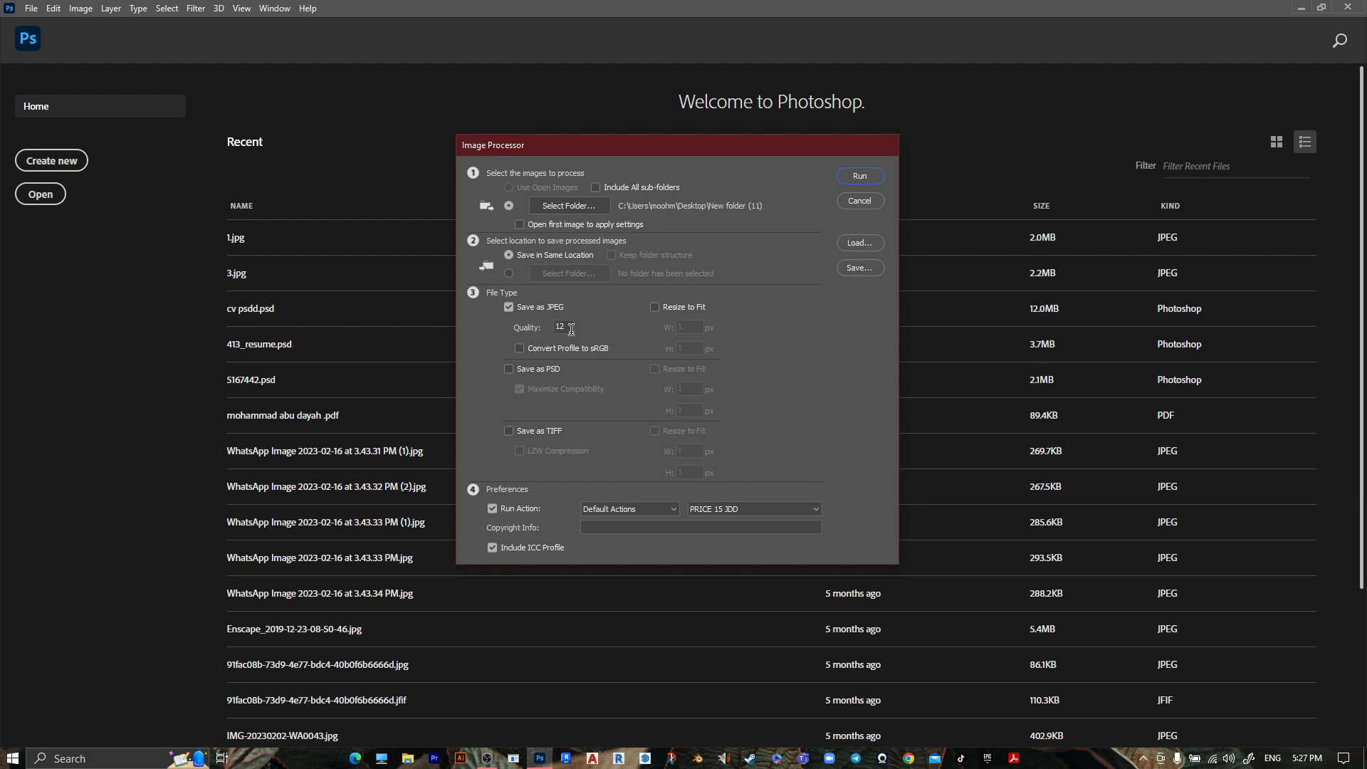
mouse_move(506, 506)
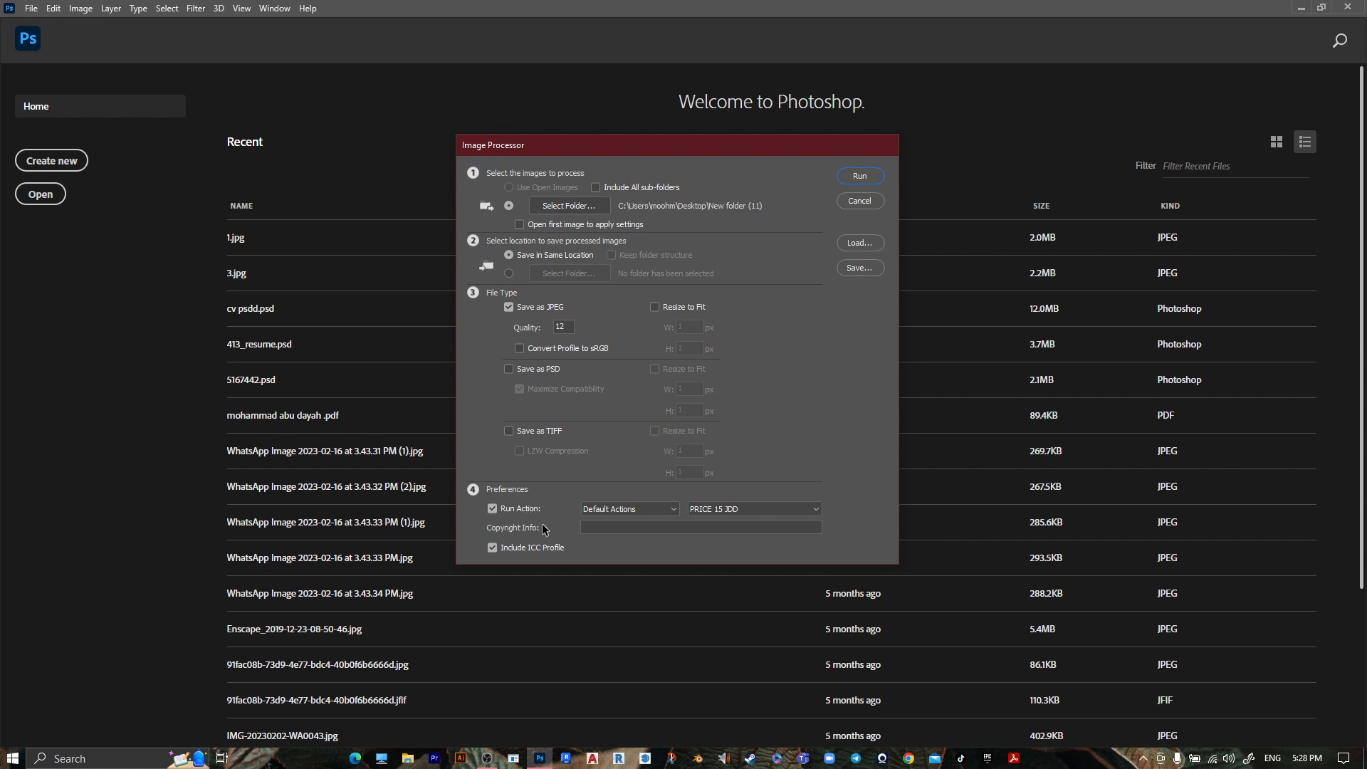
Select the edit 1 action under Run Action and run the batch
left_click(752, 510)
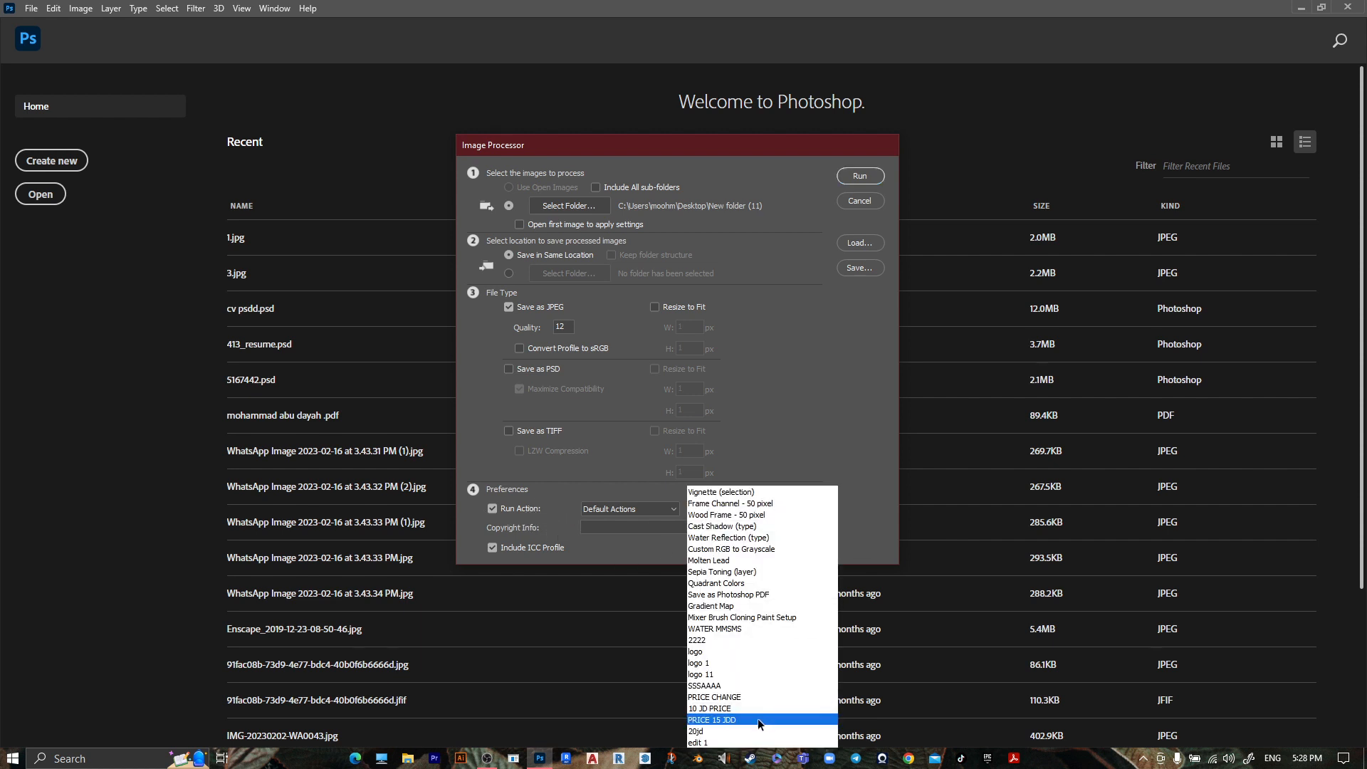
left_click(696, 742)
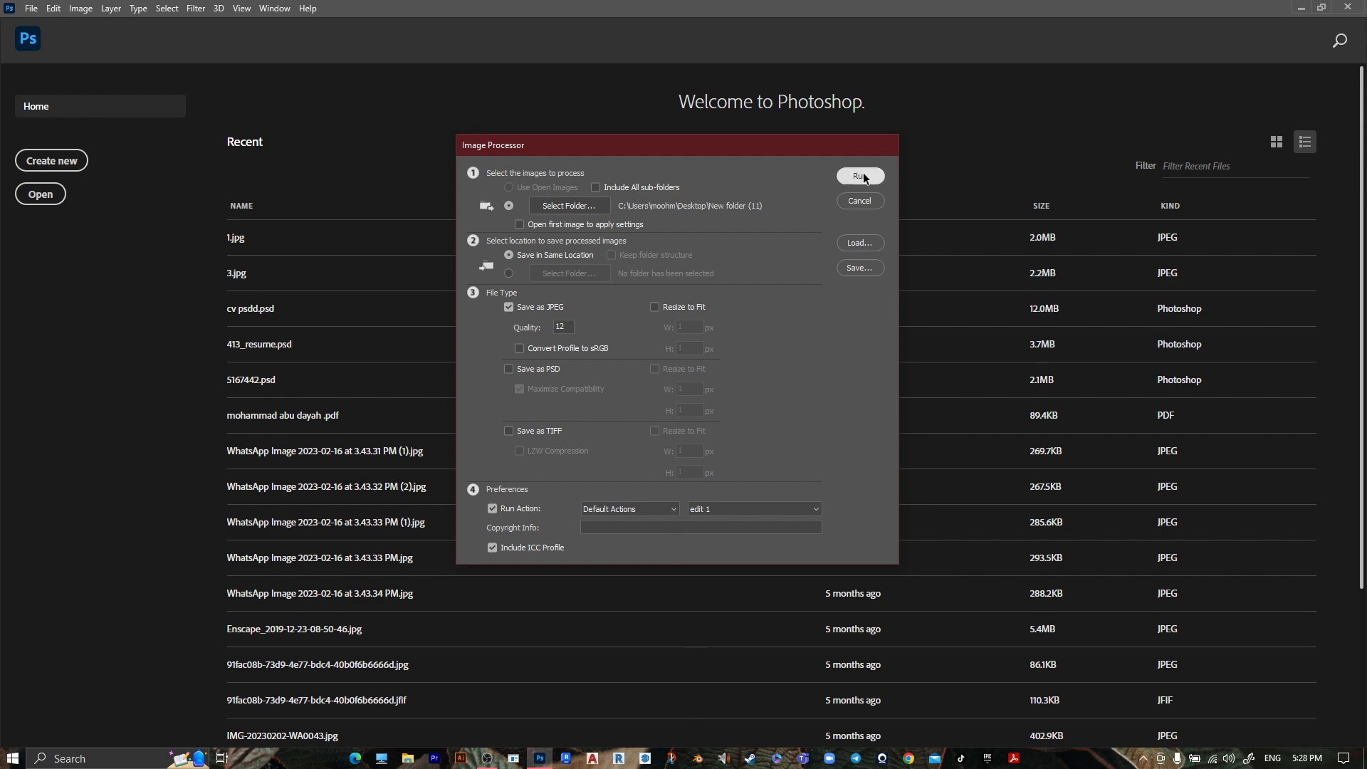
left_click(859, 175)
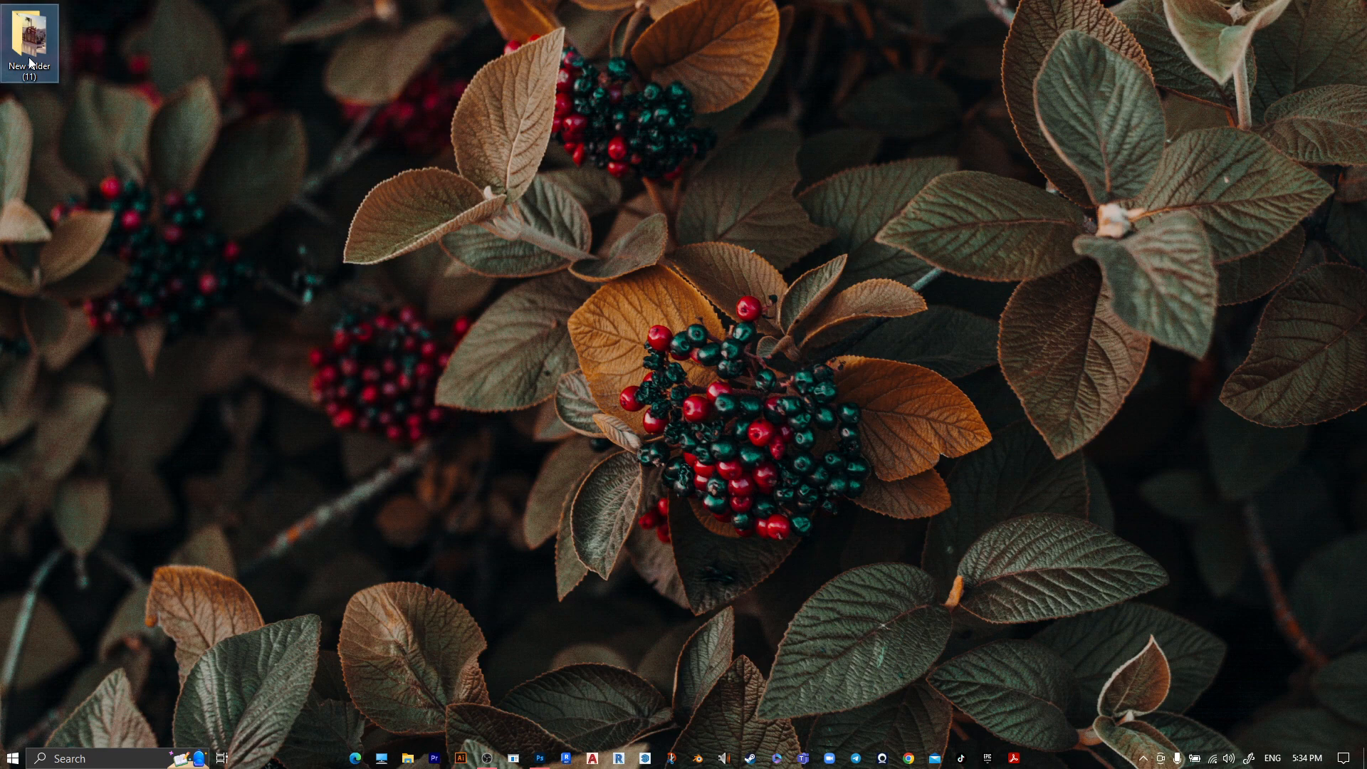
Browse into New folder (11) and its JPEG subfolder of processed images
double_click(32, 41)
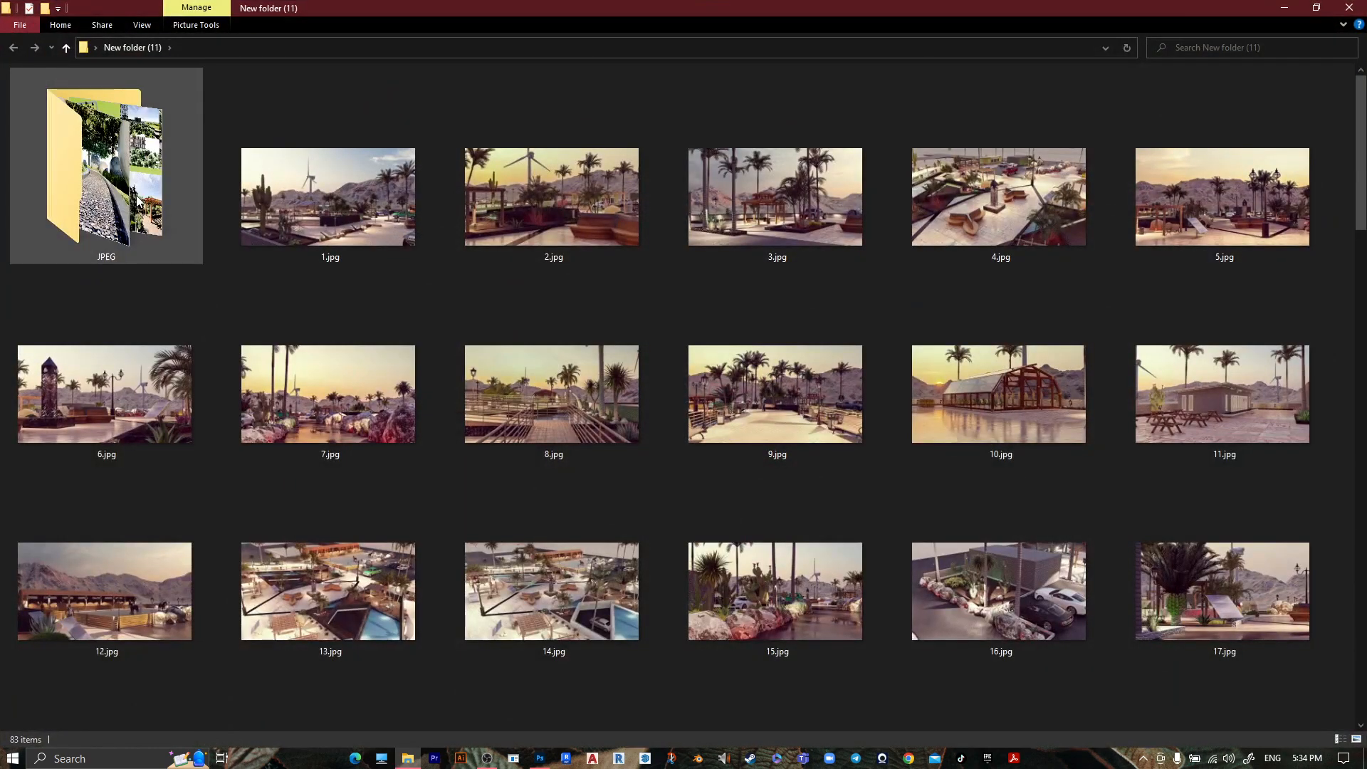
double_click(106, 164)
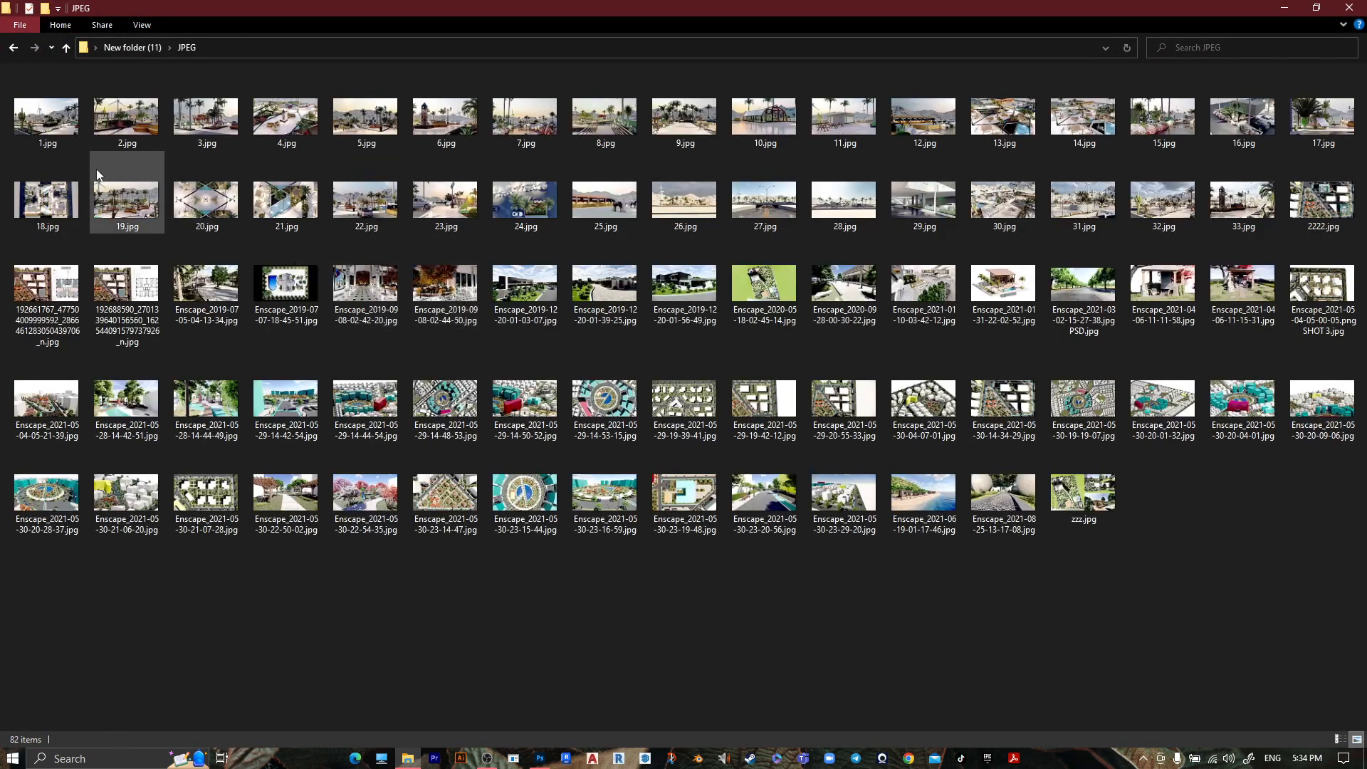